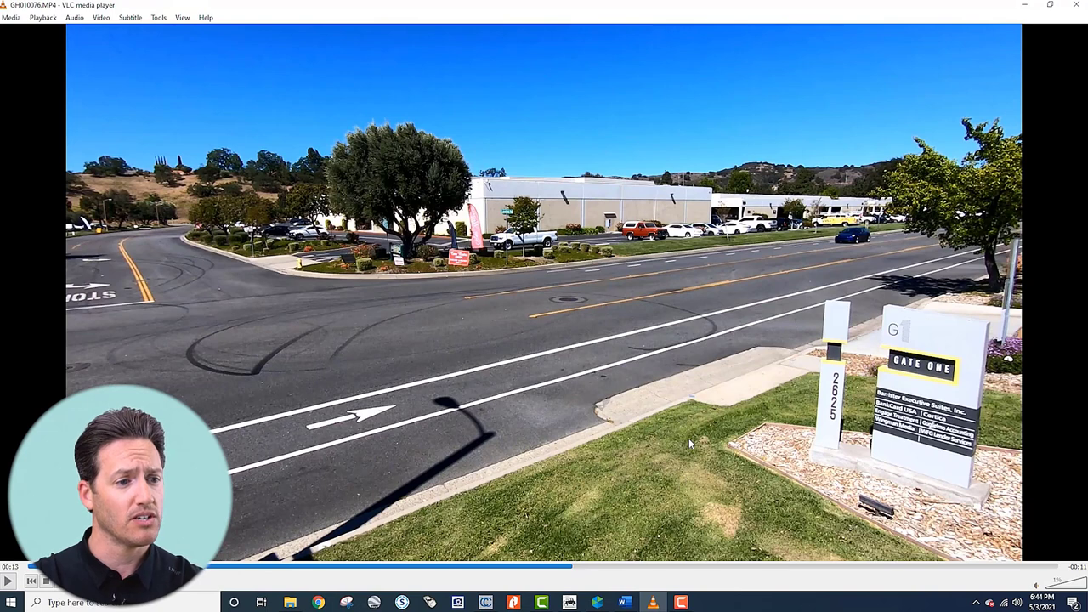
{"action": "mouse_move", "coordinate": [790, 431]}
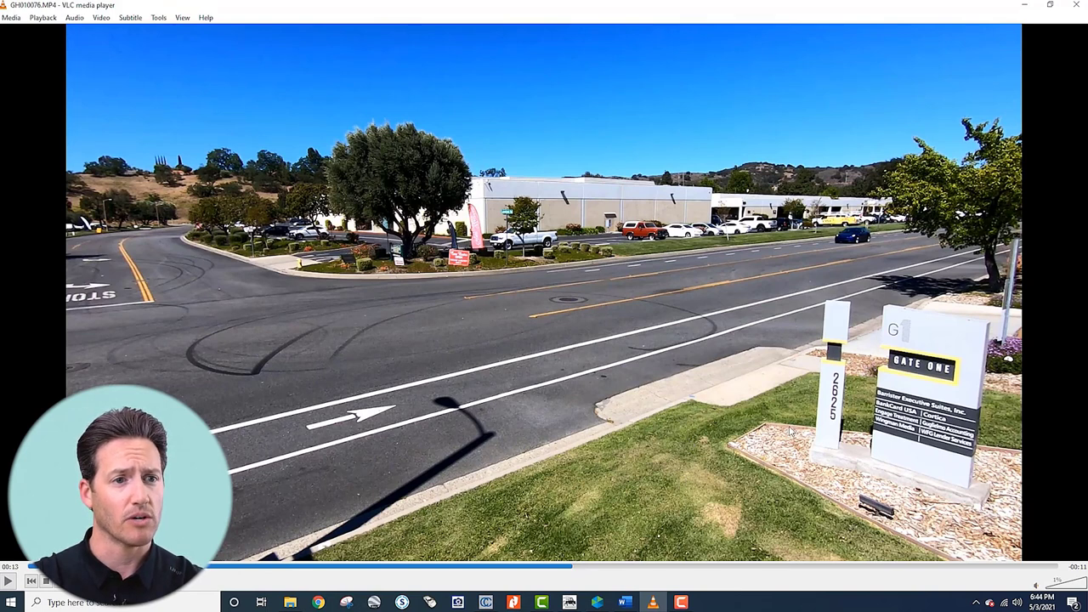
{"action": "mouse_move", "coordinate": [771, 433]}
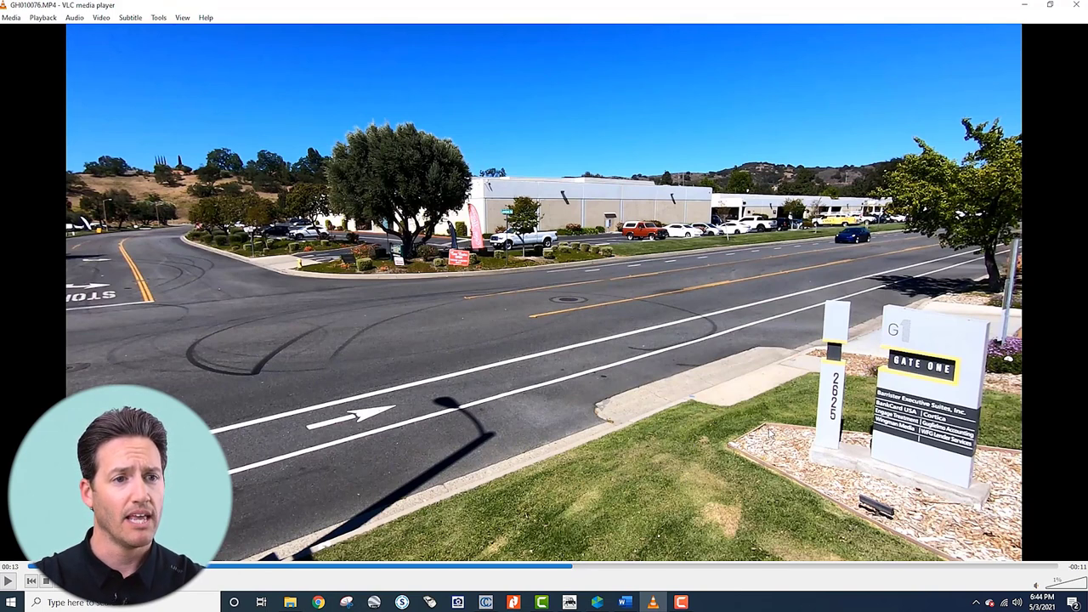
Step: Play the roadside clip and jump around its timeline to review the passing cars
{"action": "left_click", "coordinate": [9, 581]}
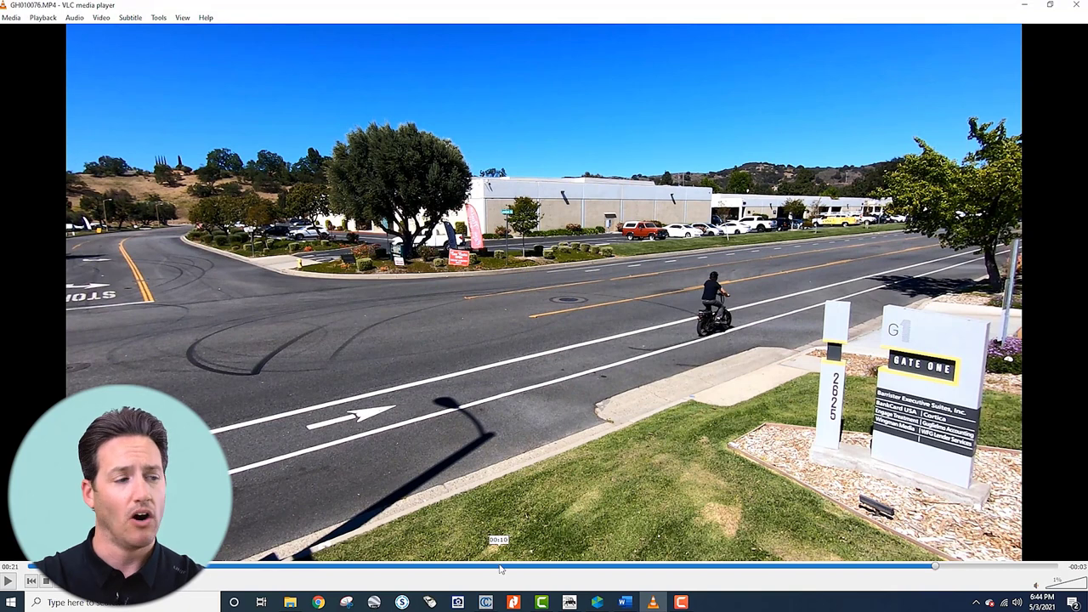
{"action": "left_click", "coordinate": [459, 566]}
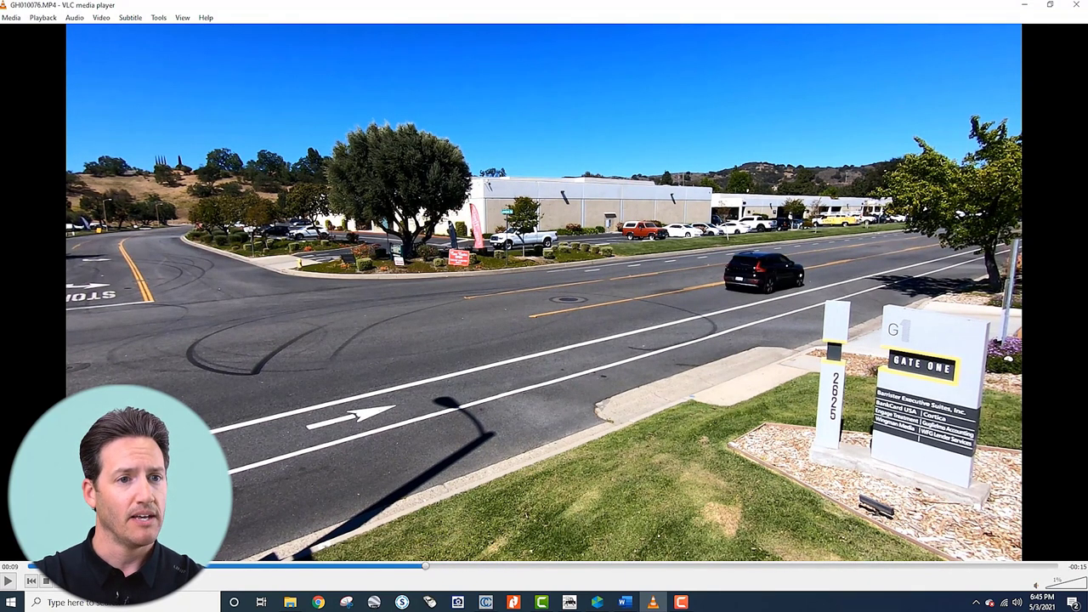
{"action": "left_click", "coordinate": [9, 581]}
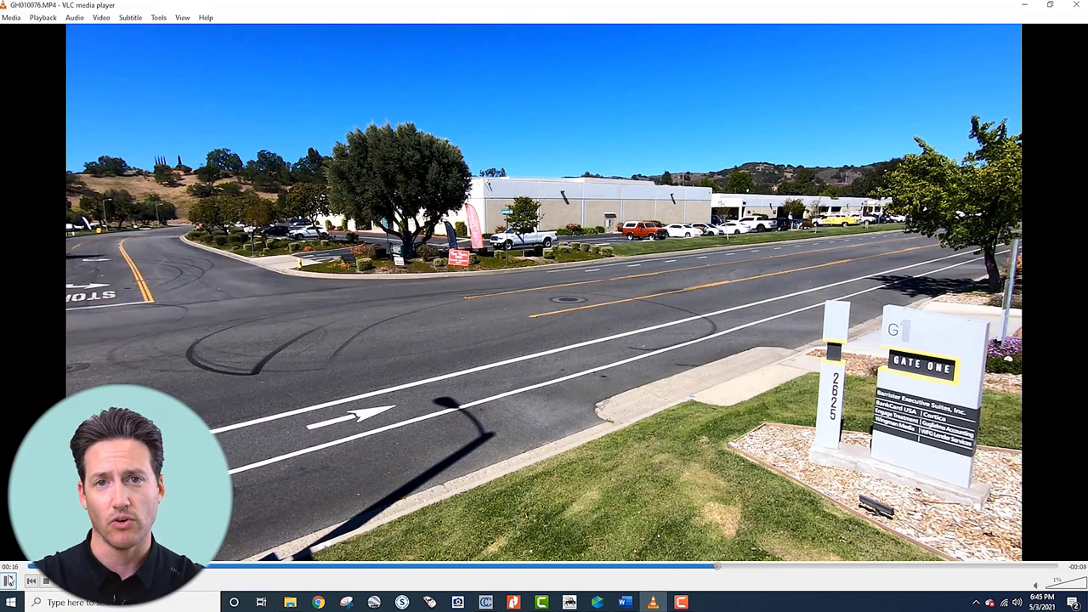
{"action": "left_click", "coordinate": [11, 581]}
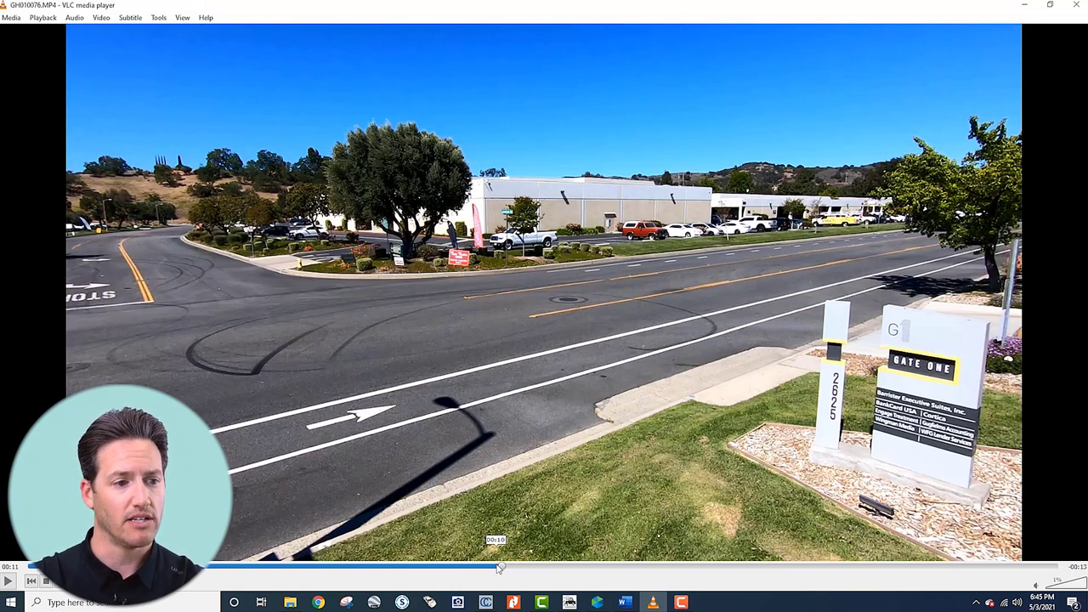
{"action": "mouse_move", "coordinate": [661, 459]}
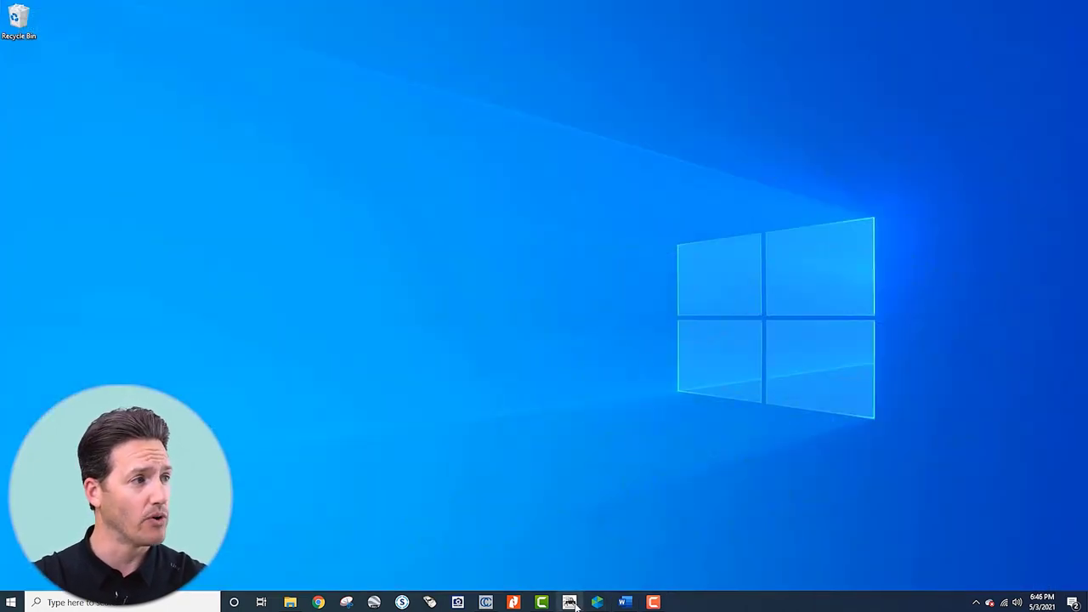
Step: Launch PhotoModeler Premium with the Reverse Projection Tutorial project
{"action": "left_click", "coordinate": [570, 601]}
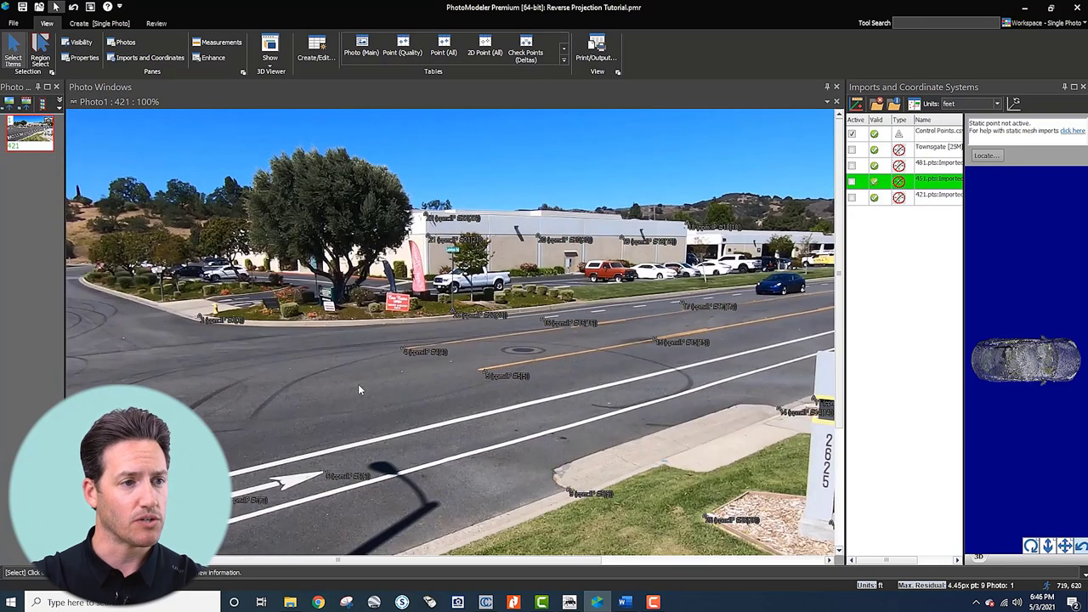
{"action": "mouse_move", "coordinate": [380, 368]}
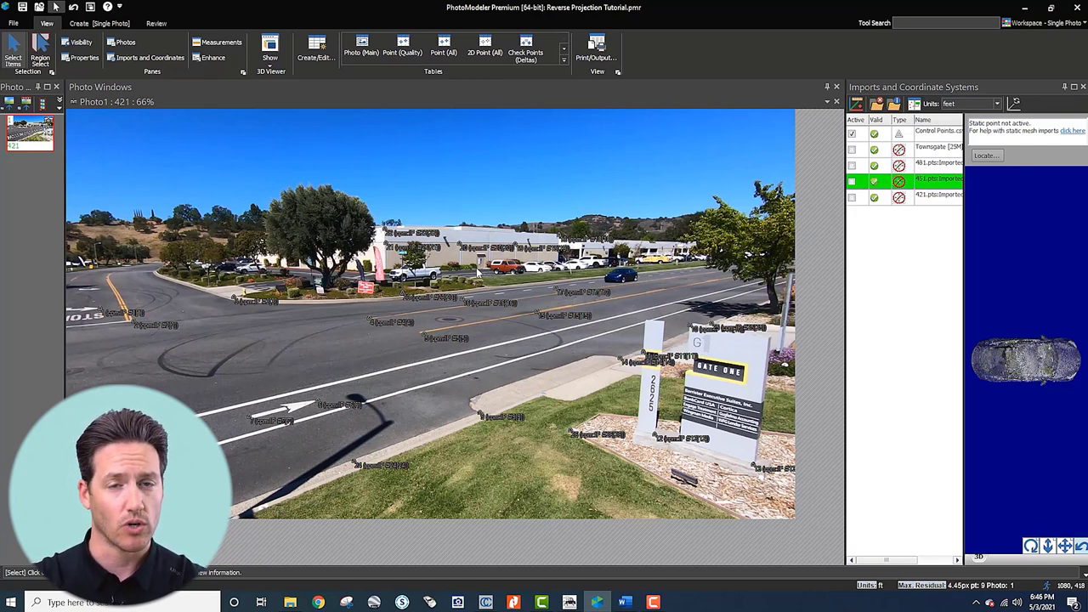
{"action": "mouse_move", "coordinate": [486, 302]}
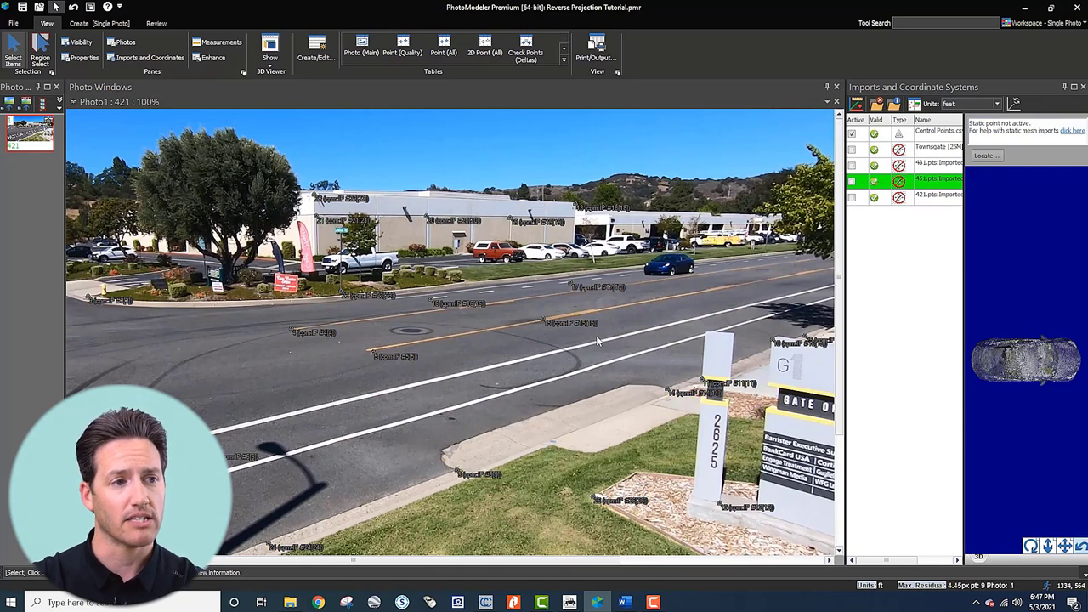
{"action": "mouse_move", "coordinate": [535, 313]}
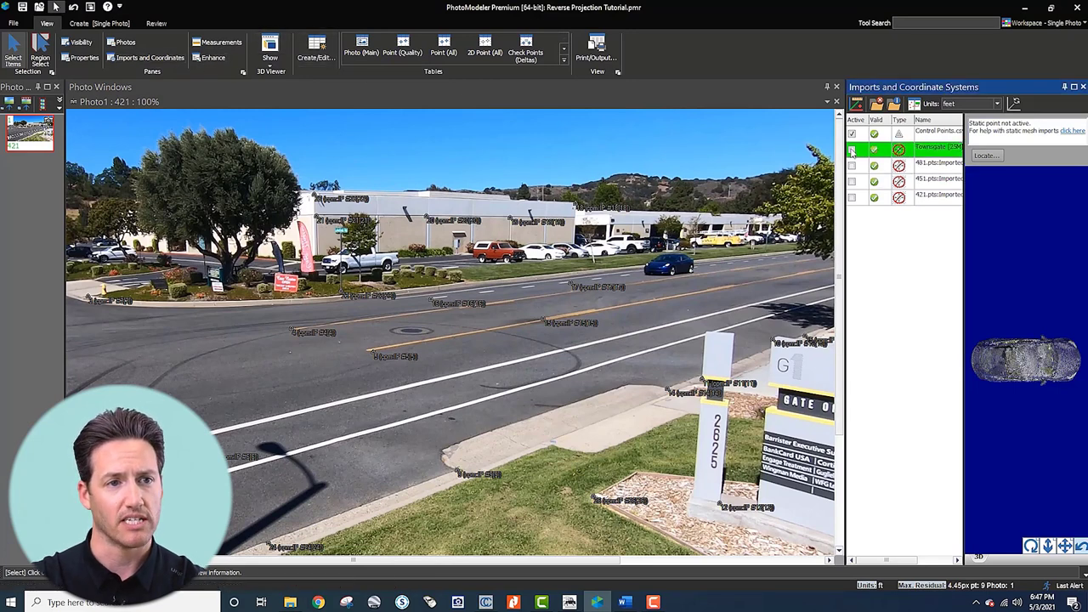
Step: Tick Active on the Townsgate imported mesh row in the imports pane
{"action": "left_click", "coordinate": [852, 149]}
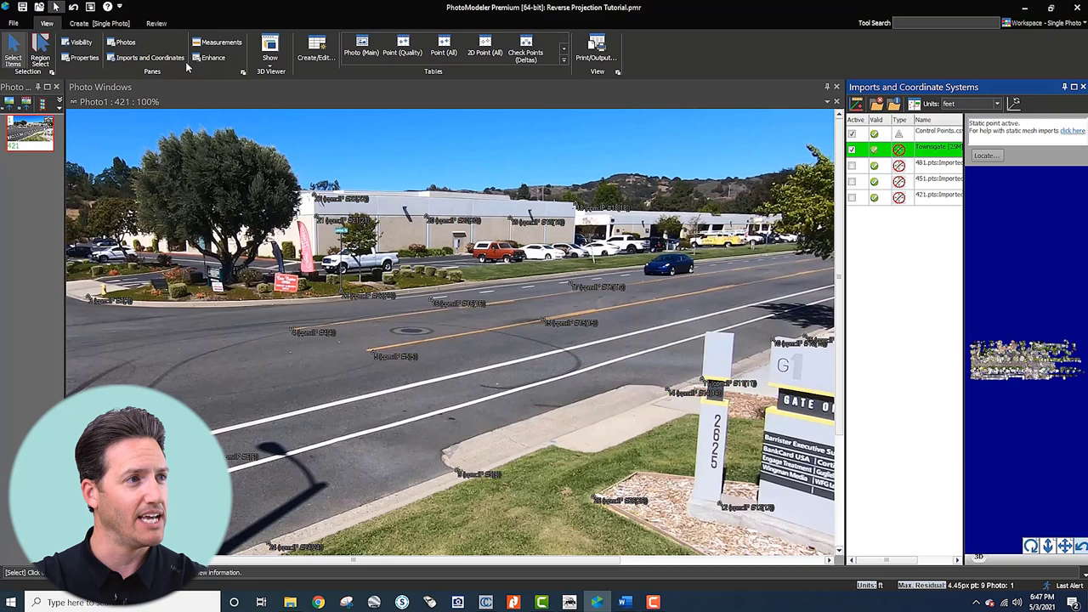
{"action": "mouse_move", "coordinate": [157, 88]}
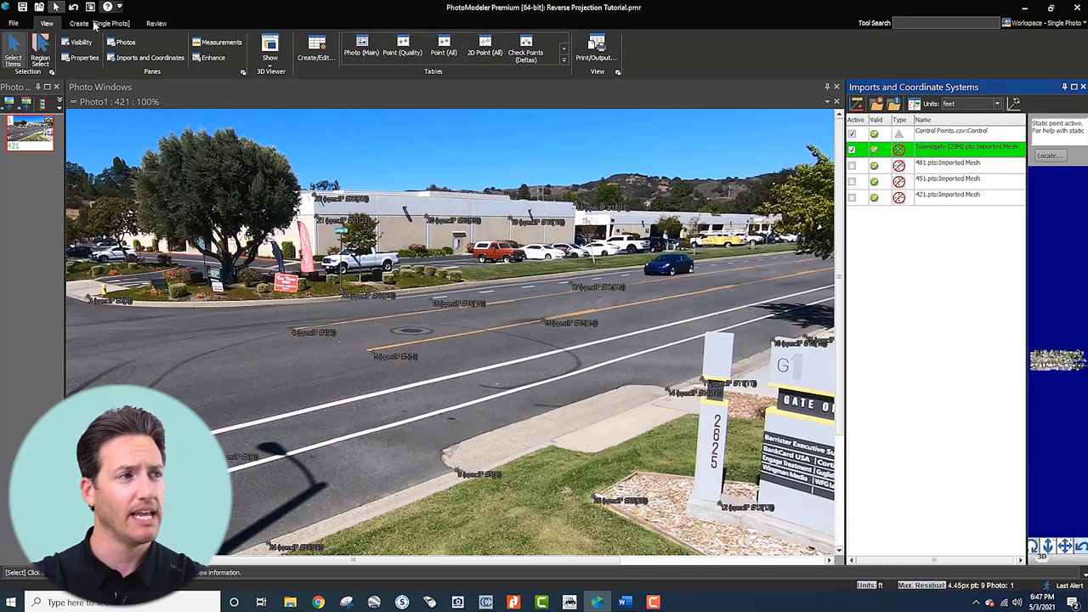
Step: Show the Townsgate point cloud over Photo1 via Visibility on Photos, then hide it again
{"action": "left_click", "coordinate": [82, 41]}
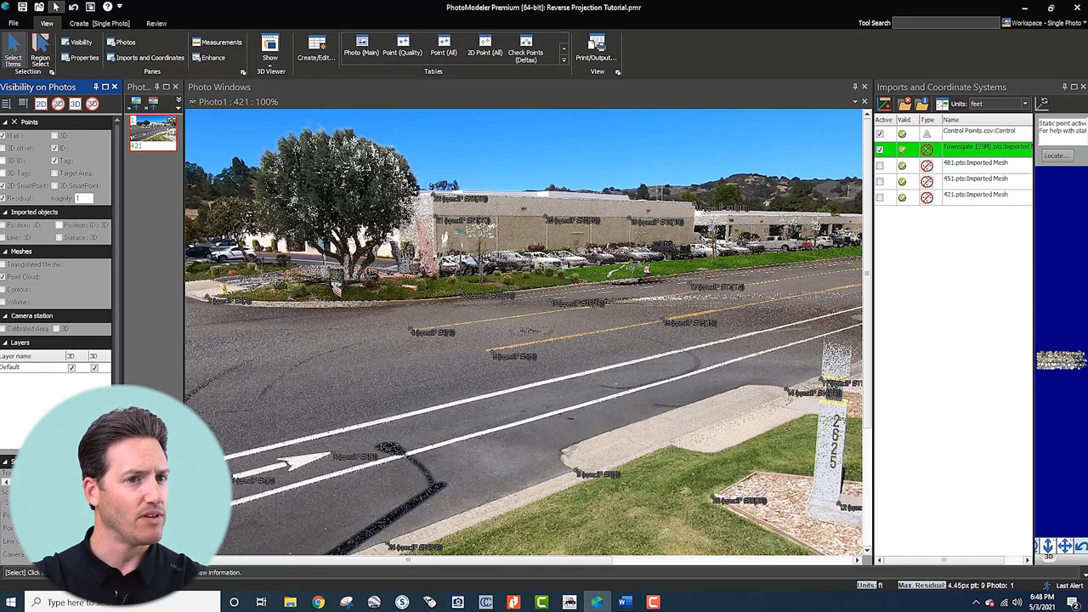
{"action": "left_click", "coordinate": [489, 323]}
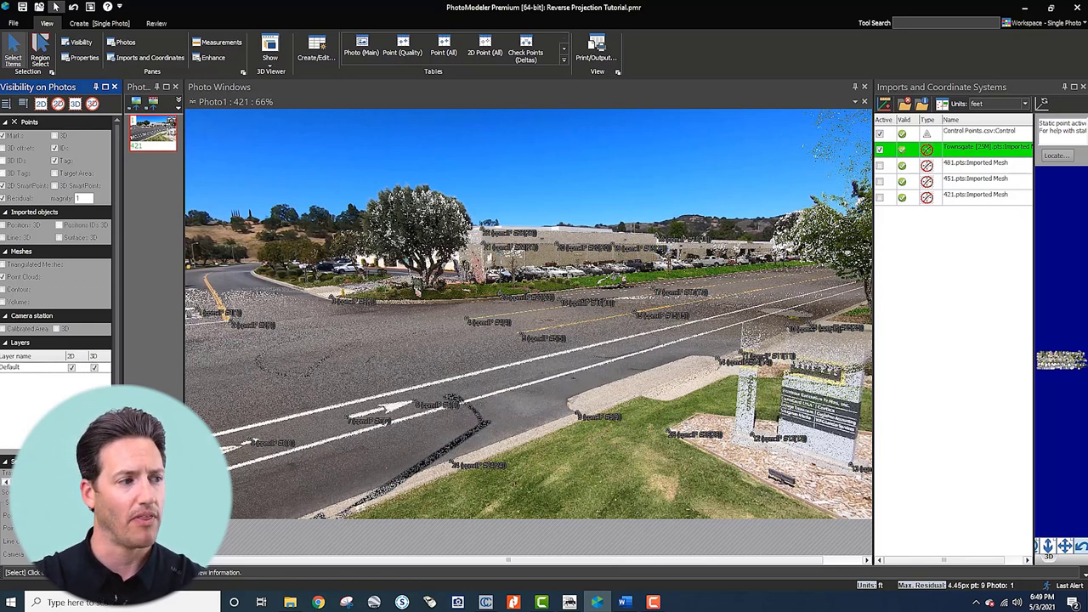
{"action": "left_click", "coordinate": [880, 150]}
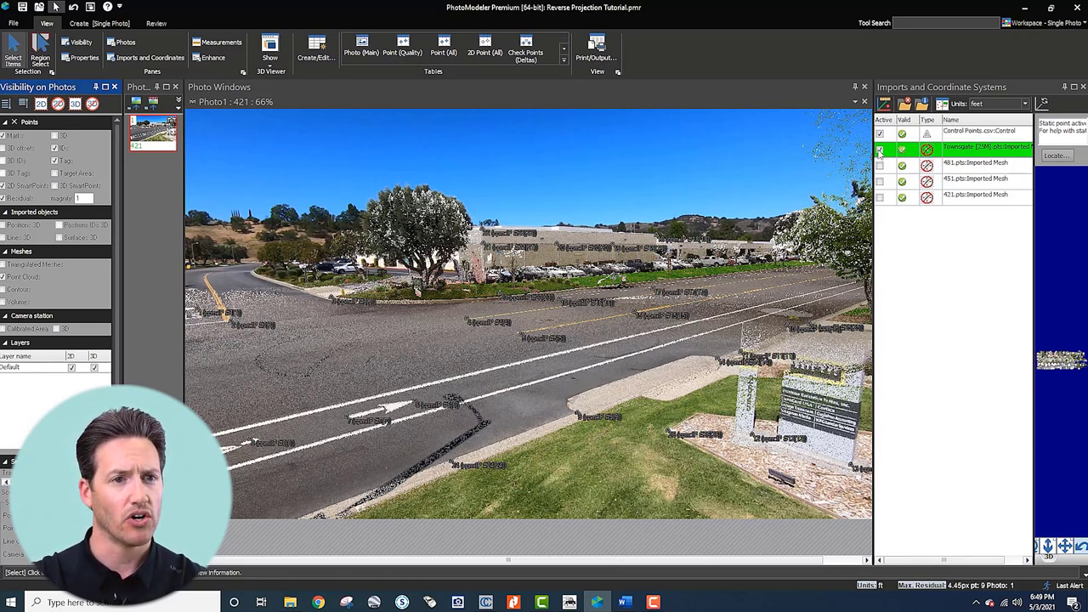
{"action": "left_click", "coordinate": [880, 150]}
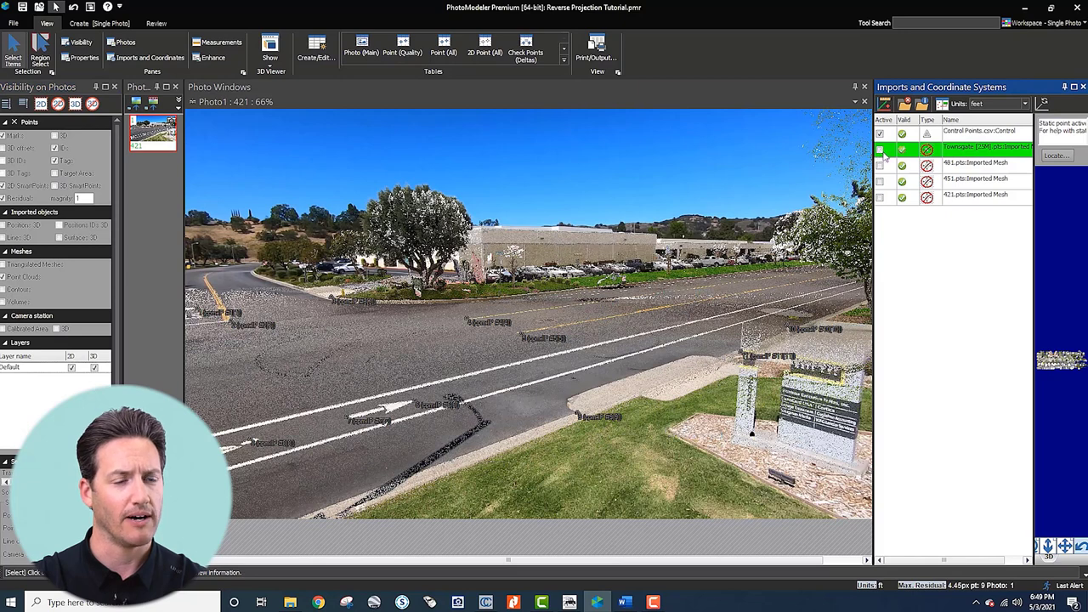
{"action": "left_click", "coordinate": [880, 149]}
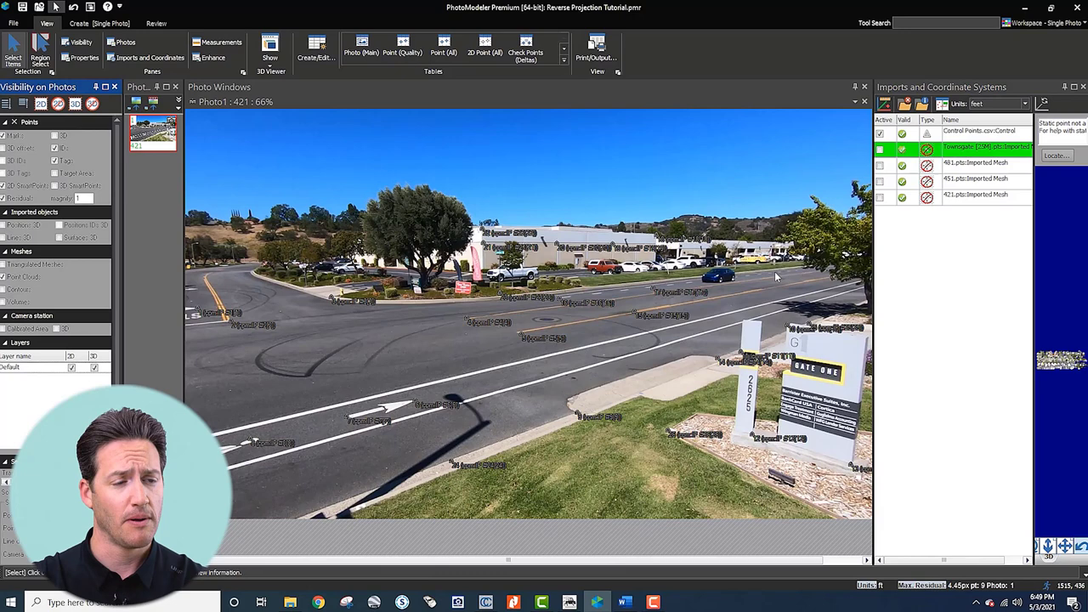
Step: Zoom to 150% on the blue sedan in photo 421
{"action": "scroll", "scroll_direction": "up", "scroll_amount": 3}
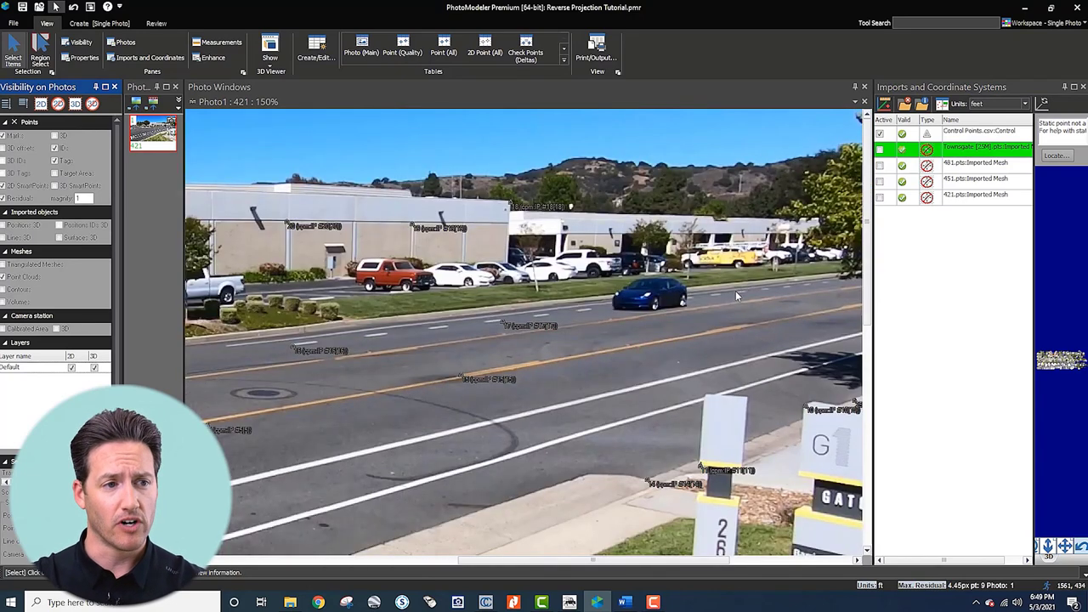
{"action": "mouse_move", "coordinate": [702, 323]}
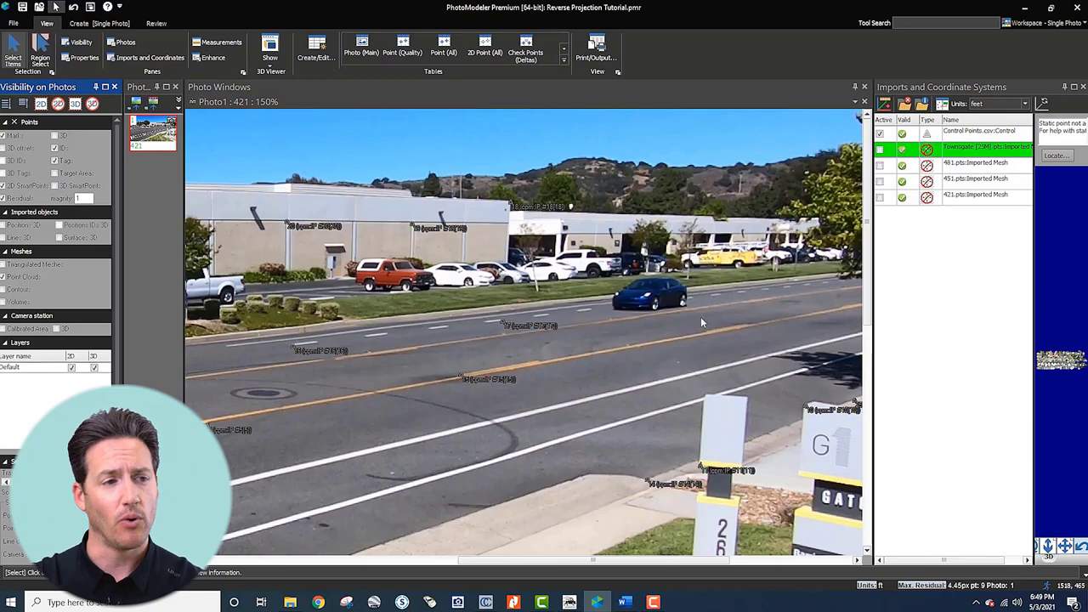
{"action": "mouse_move", "coordinate": [639, 300]}
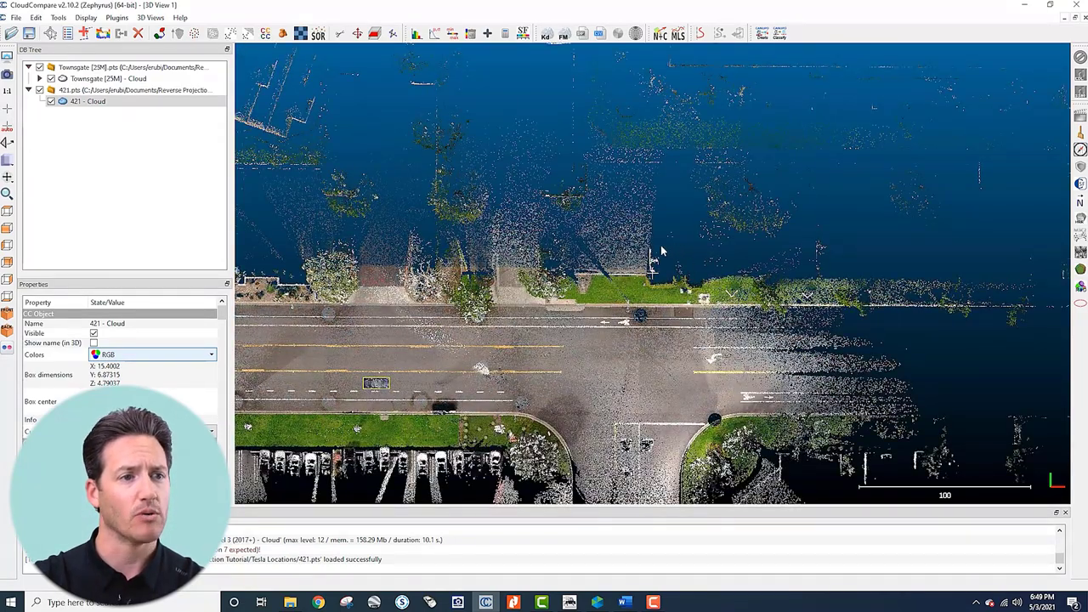
Step: Orbit the CloudCompare view to look down on the street where the car cloud sits
{"action": "left_click_drag", "start_coordinate": [663, 251], "coordinate": [751, 291]}
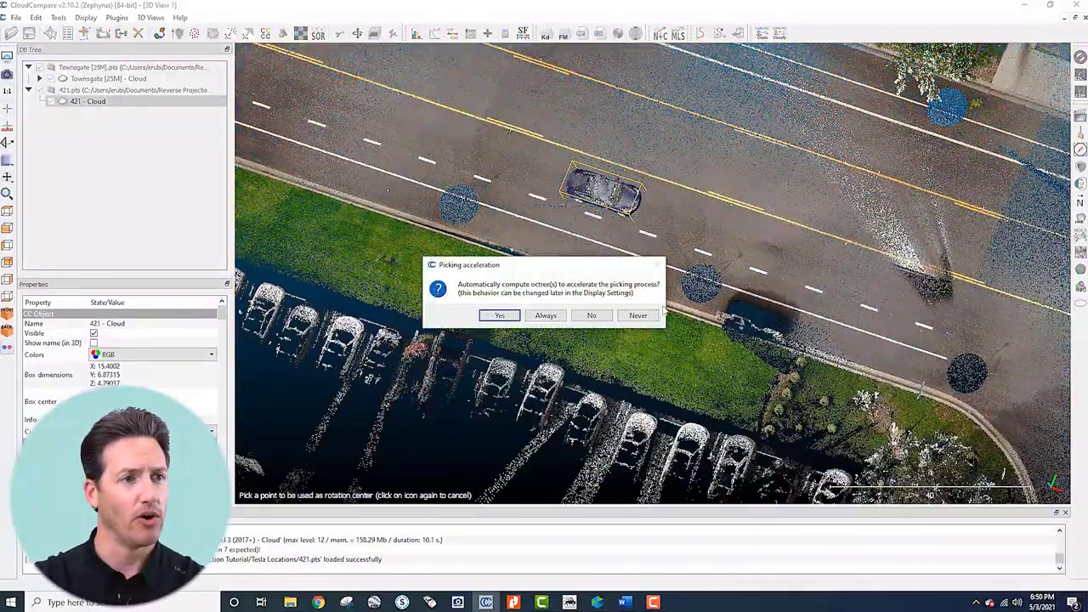
{"action": "left_click", "coordinate": [500, 314]}
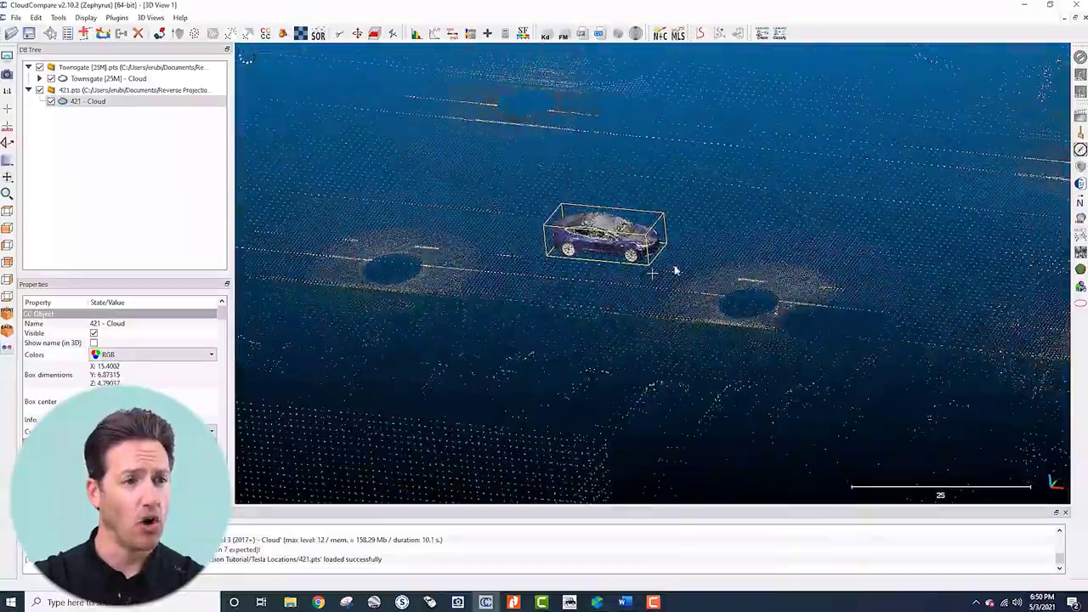
{"action": "left_click_drag", "start_coordinate": [646, 272], "coordinate": [717, 255]}
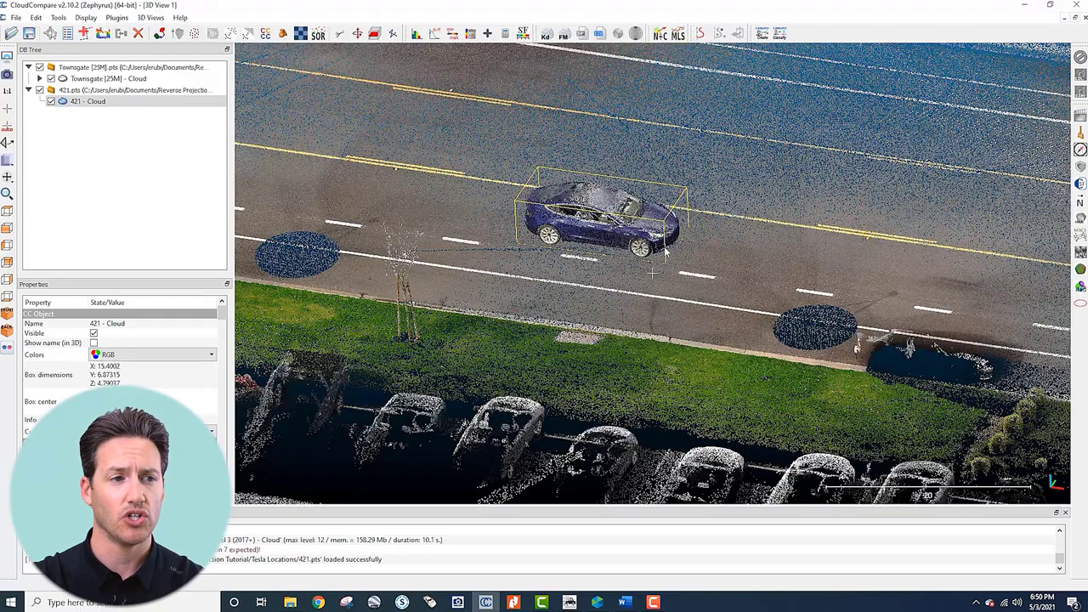
{"action": "mouse_move", "coordinate": [690, 280]}
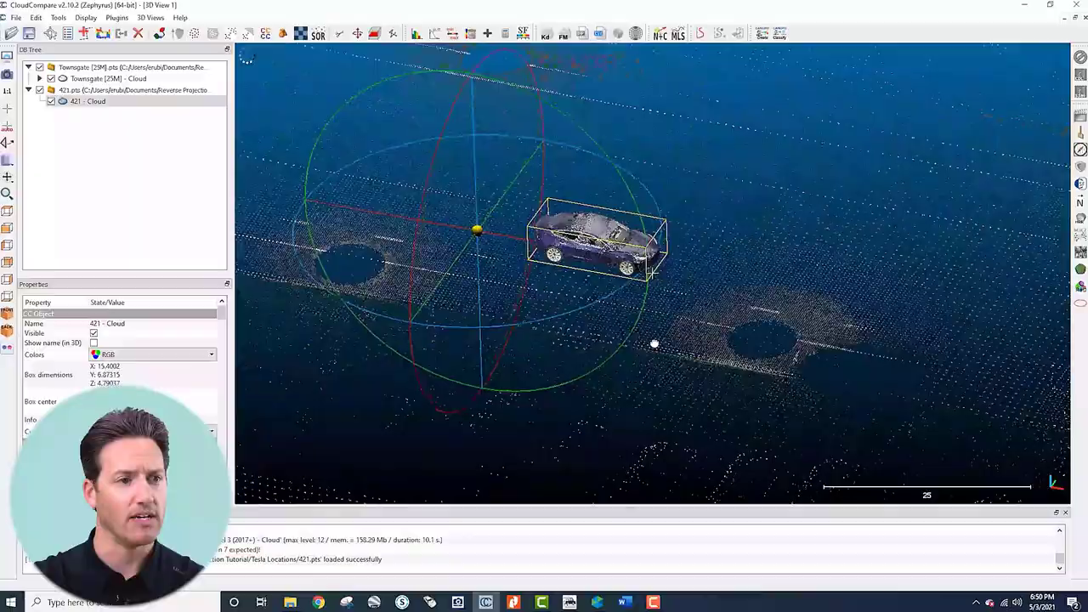
{"action": "left_click_drag", "start_coordinate": [653, 343], "coordinate": [506, 377]}
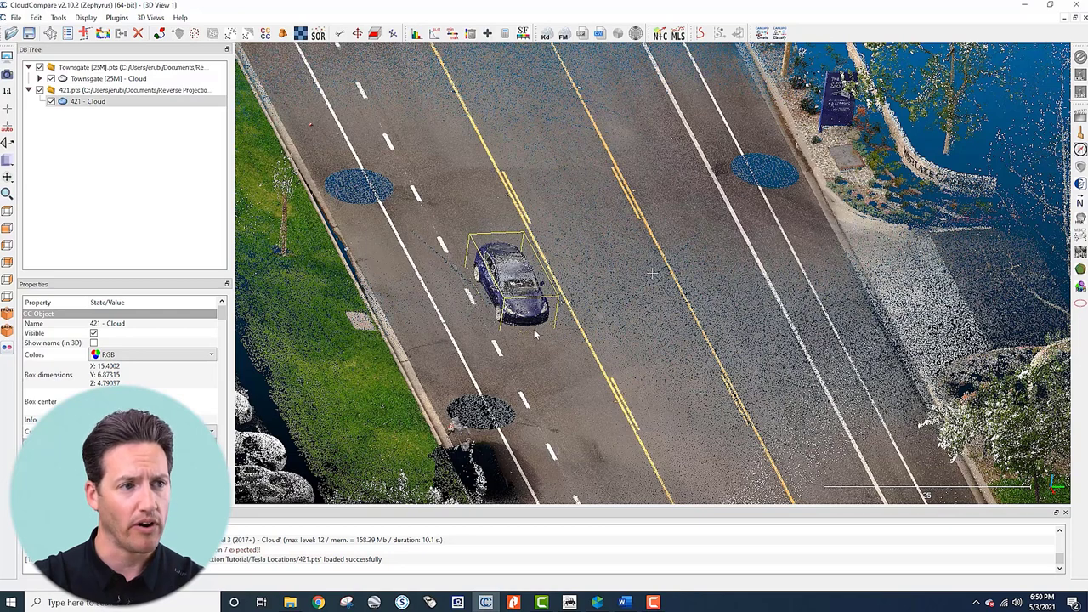
Step: Load 421.pts and select the 421 - Cloud entry in the DB Tree
{"action": "left_click", "coordinate": [88, 102]}
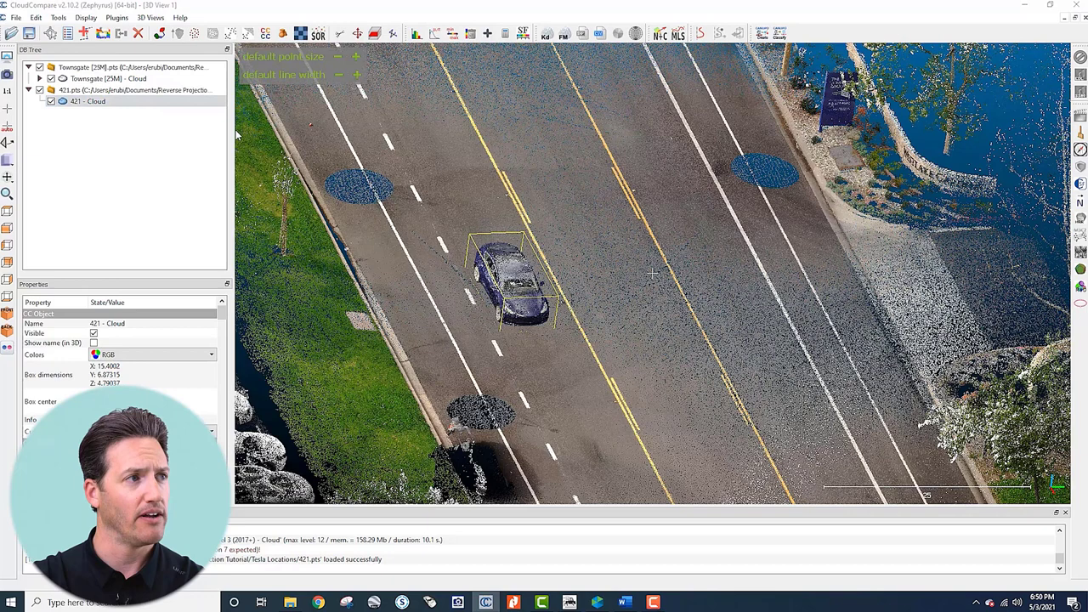
{"action": "left_click", "coordinate": [27, 34]}
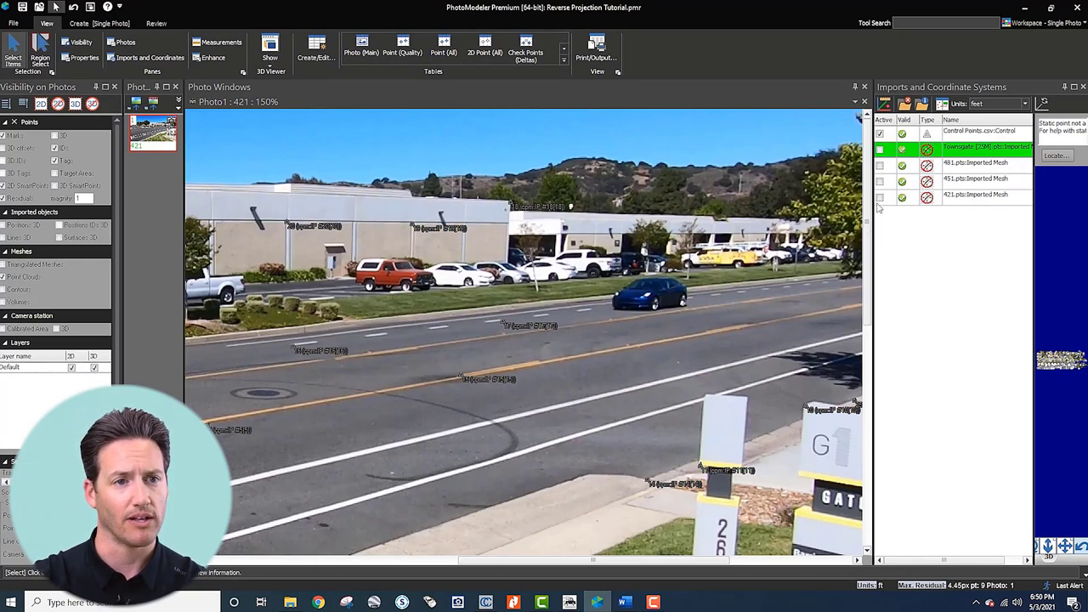
{"action": "mouse_move", "coordinate": [877, 232]}
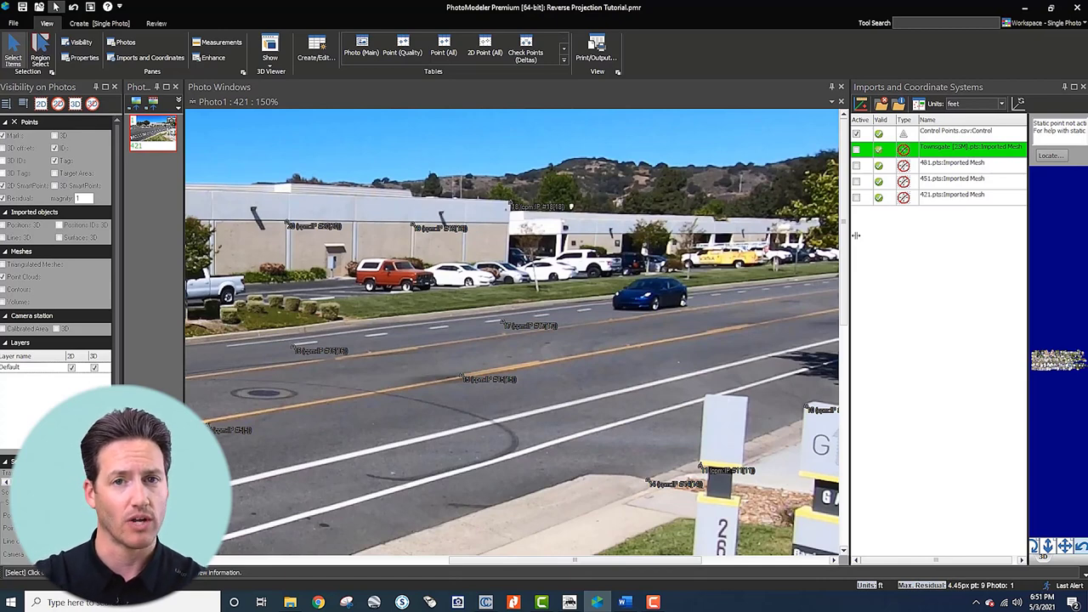
{"action": "mouse_move", "coordinate": [857, 238]}
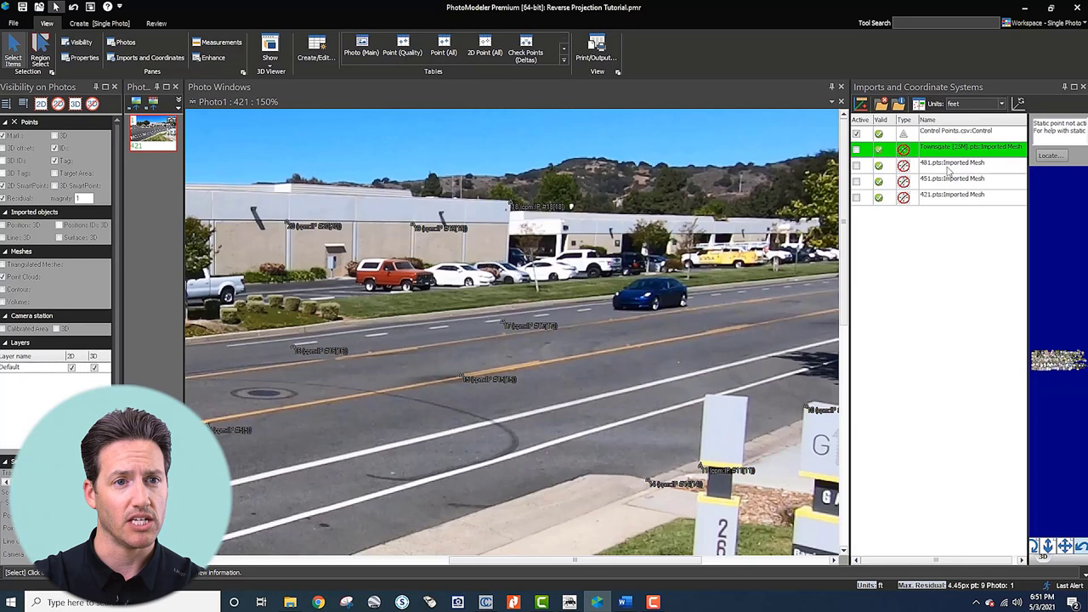
Step: Select the 421.pts imported mesh and make it the active import for Photo 421
{"action": "left_click", "coordinate": [952, 164]}
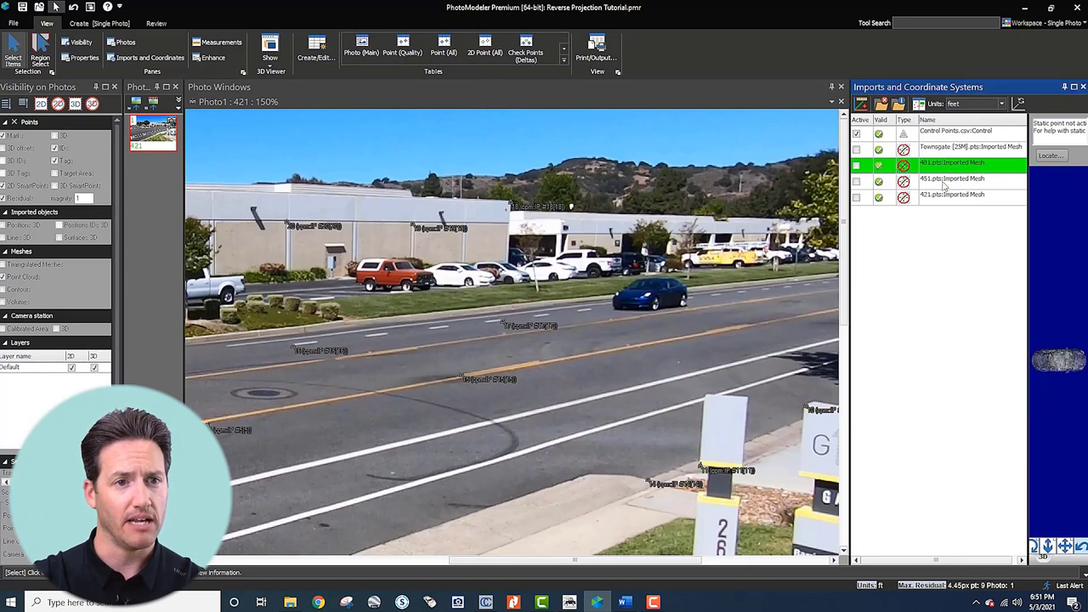
{"action": "left_click", "coordinate": [952, 194]}
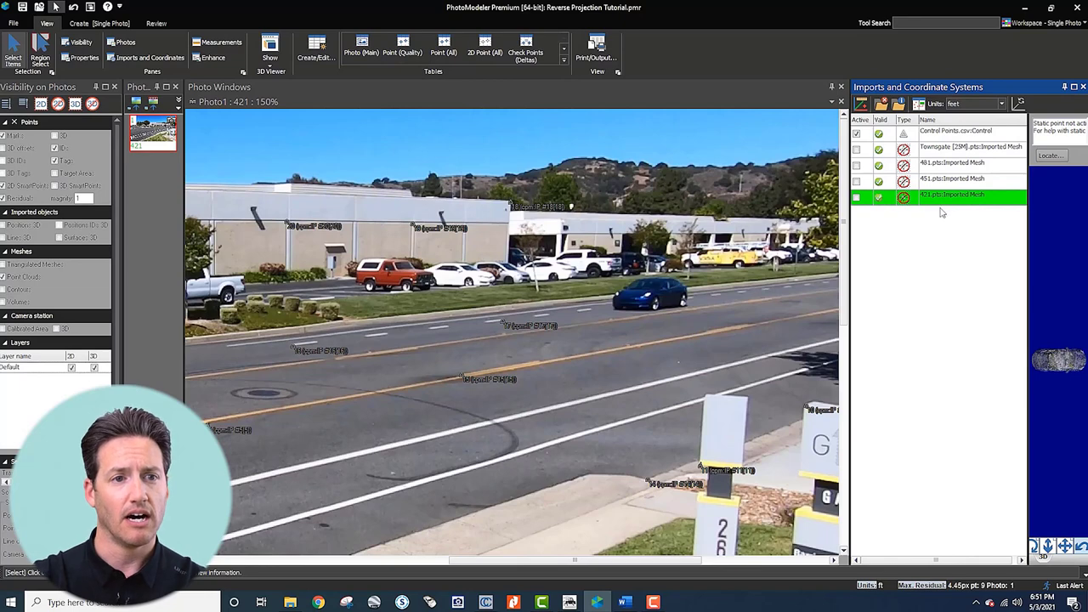
{"action": "mouse_move", "coordinate": [941, 213]}
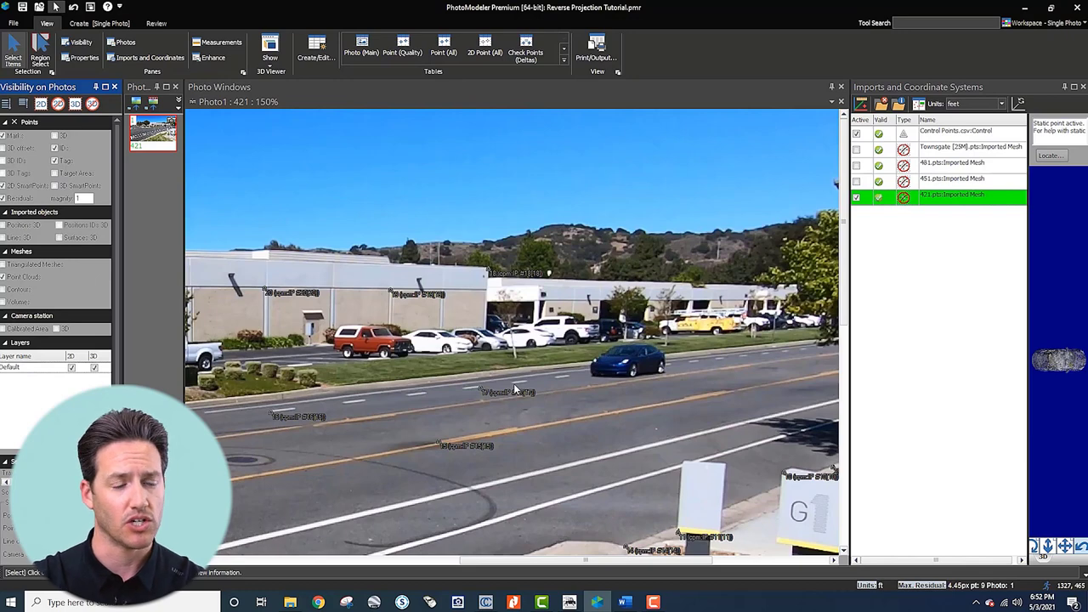
{"action": "mouse_move", "coordinate": [513, 389]}
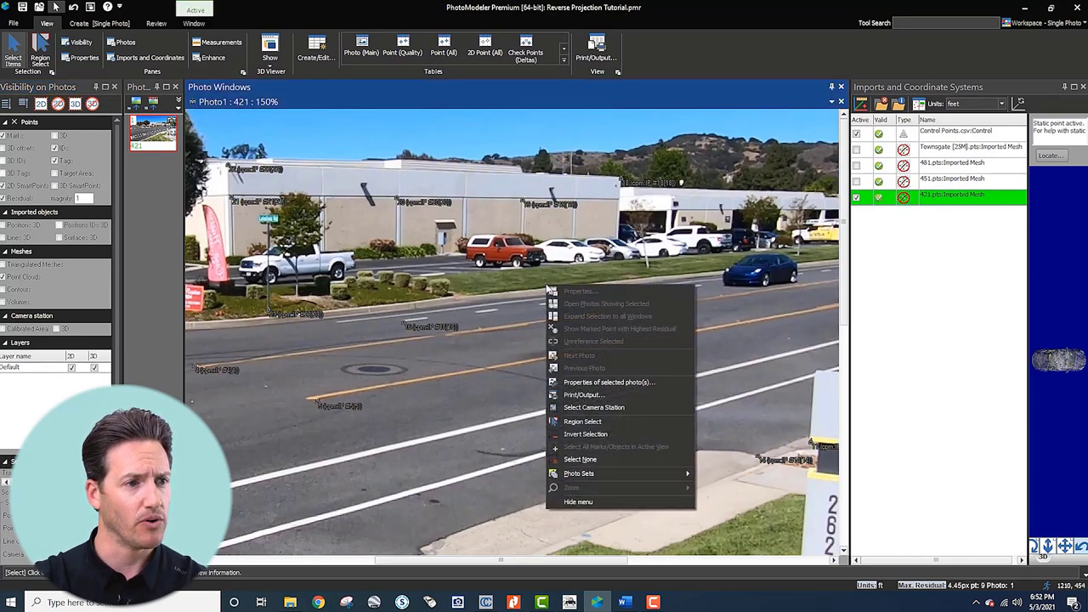
Step: Replace Photo1's image with frame 481 from Exported Frames, retaining orientation
{"action": "left_click", "coordinate": [608, 381]}
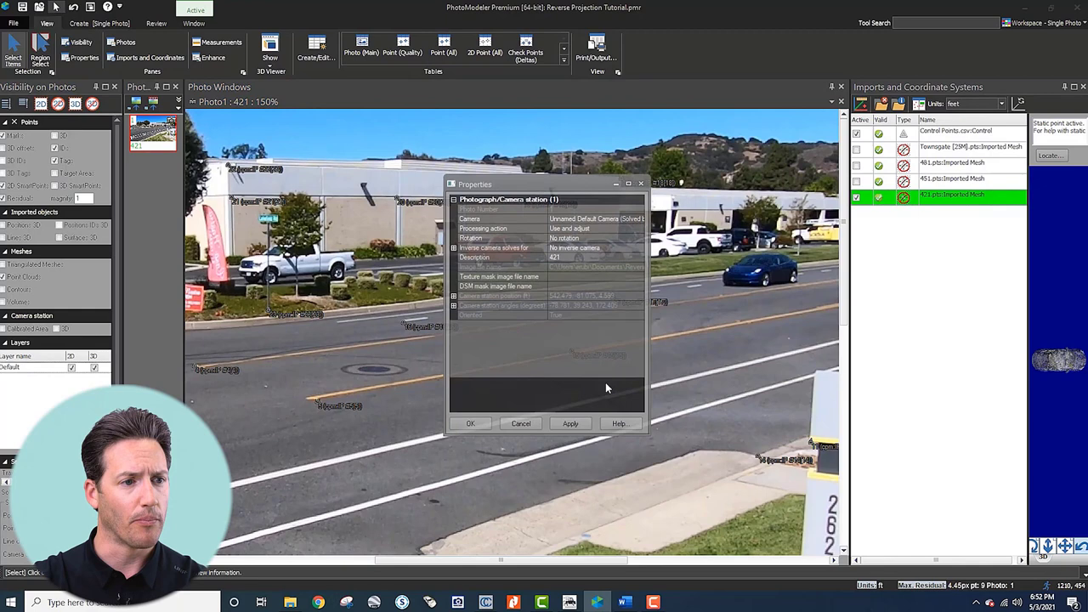
{"action": "mouse_move", "coordinate": [574, 270]}
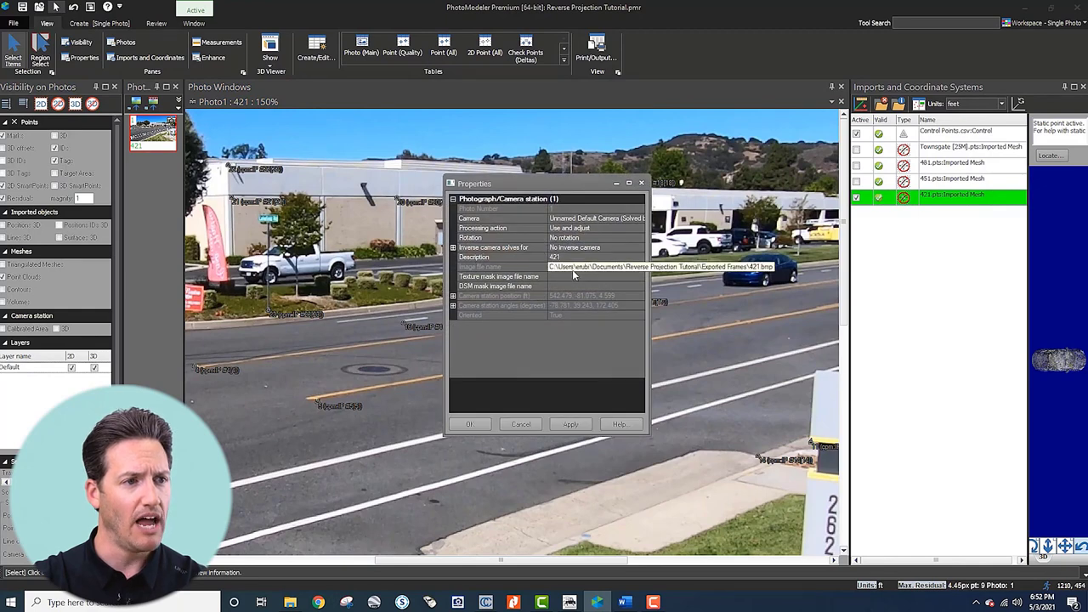
{"action": "left_click", "coordinate": [479, 265]}
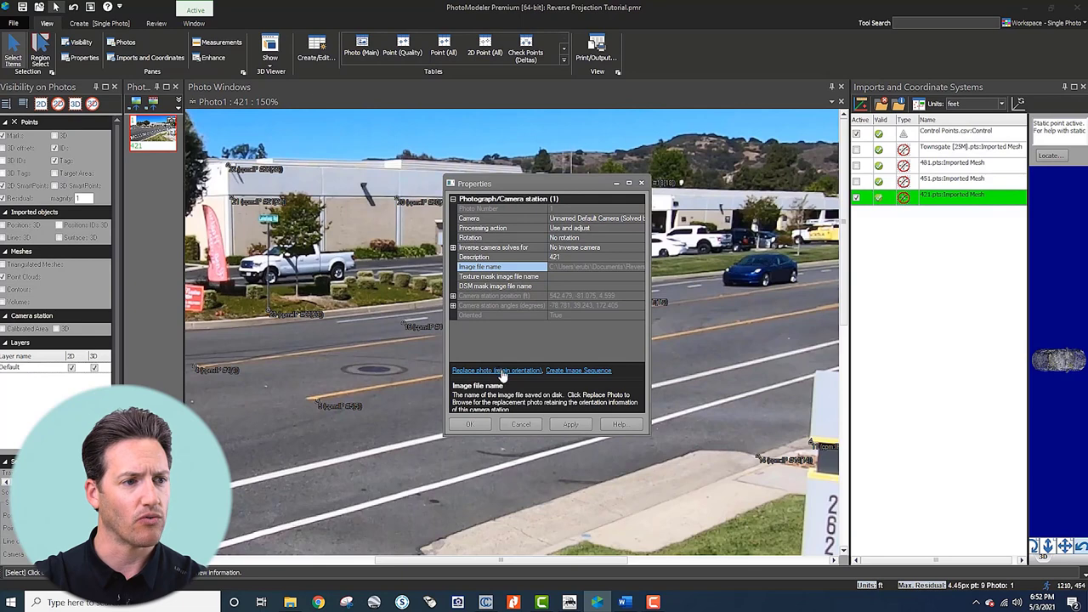
{"action": "left_click", "coordinate": [476, 370]}
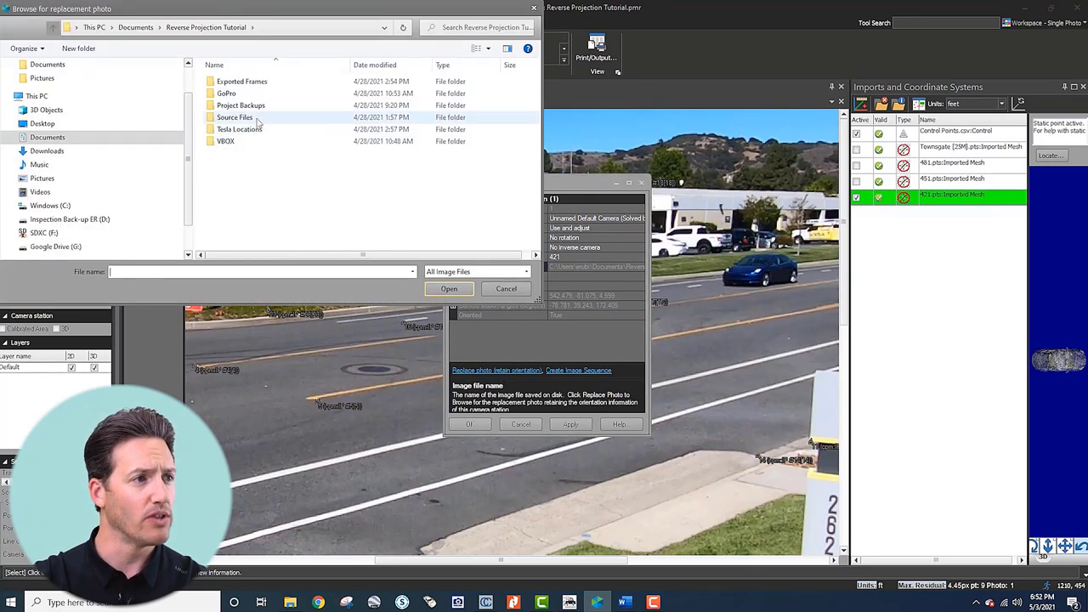
{"action": "double_click", "coordinate": [242, 82]}
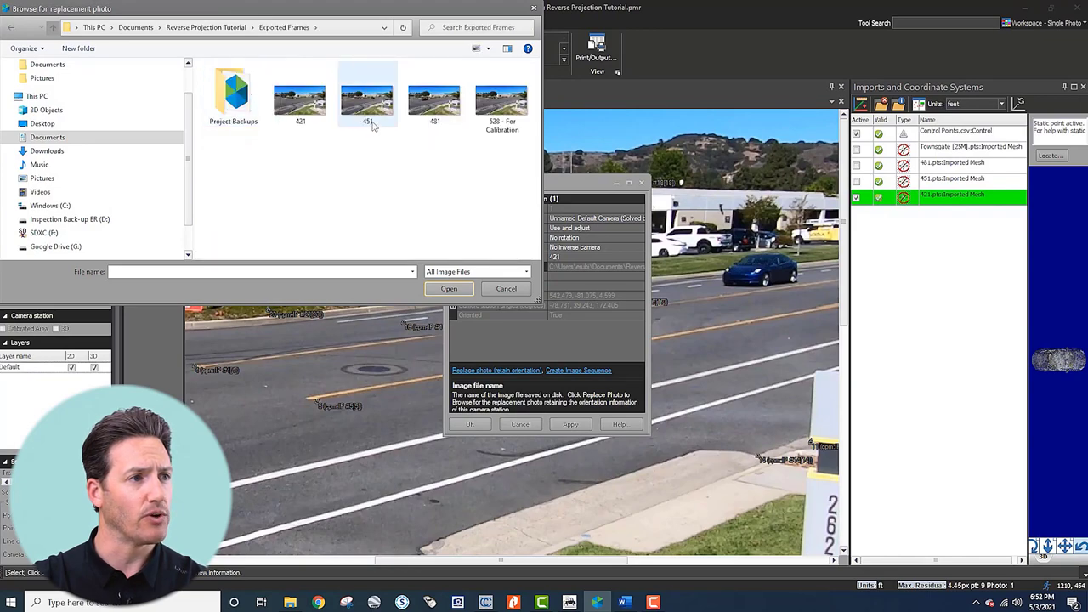
{"action": "left_click", "coordinate": [507, 289]}
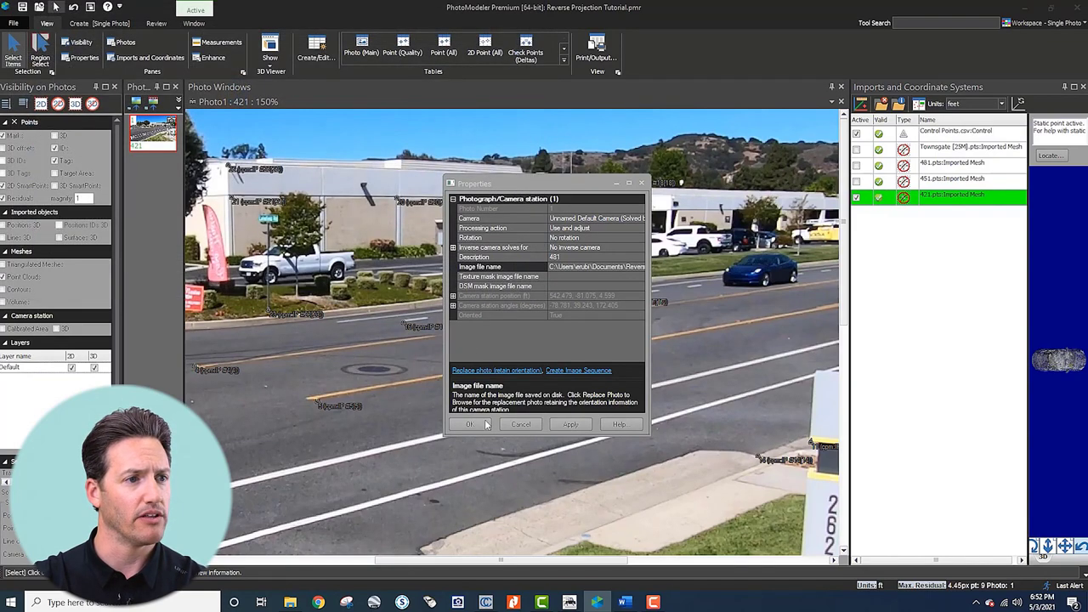
{"action": "left_click", "coordinate": [469, 425]}
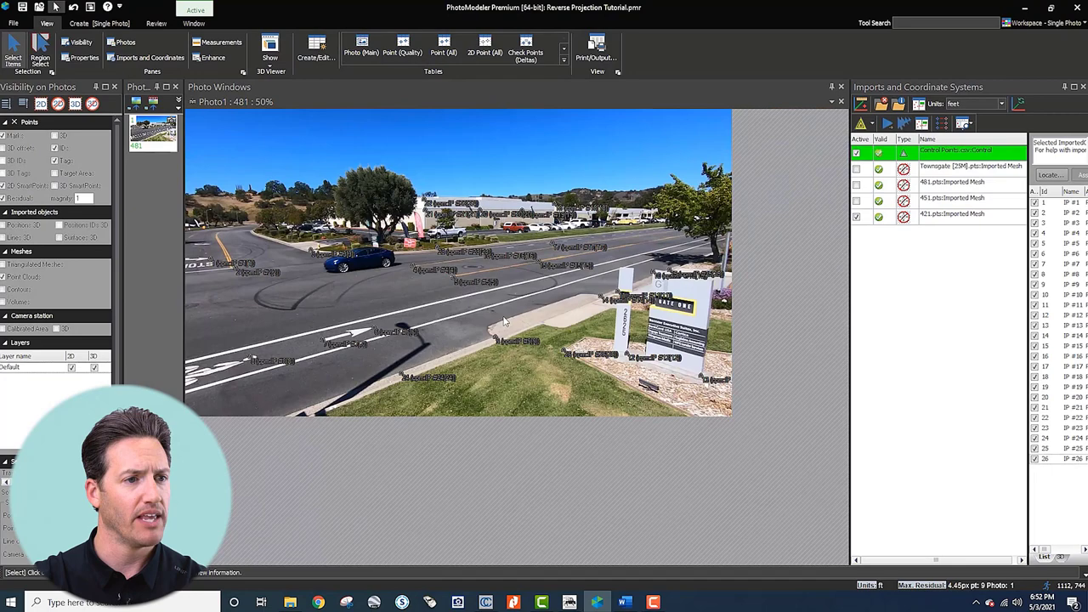
Step: Make the 481 car point cloud the active import so it projects onto the sedan
{"action": "scroll", "scroll_direction": "up", "scroll_amount": 3}
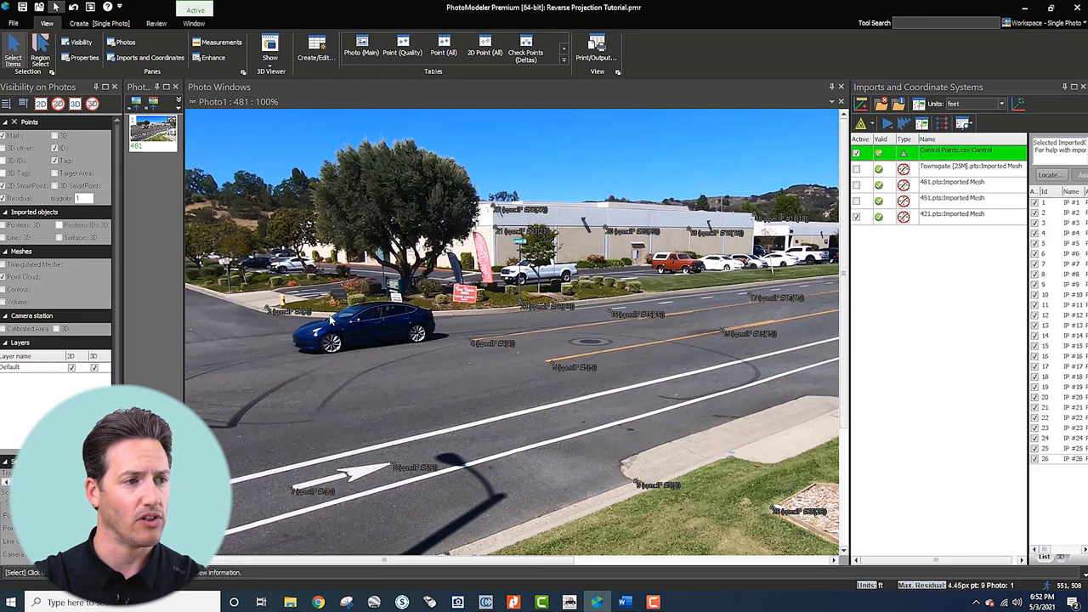
{"action": "left_click", "coordinate": [856, 217]}
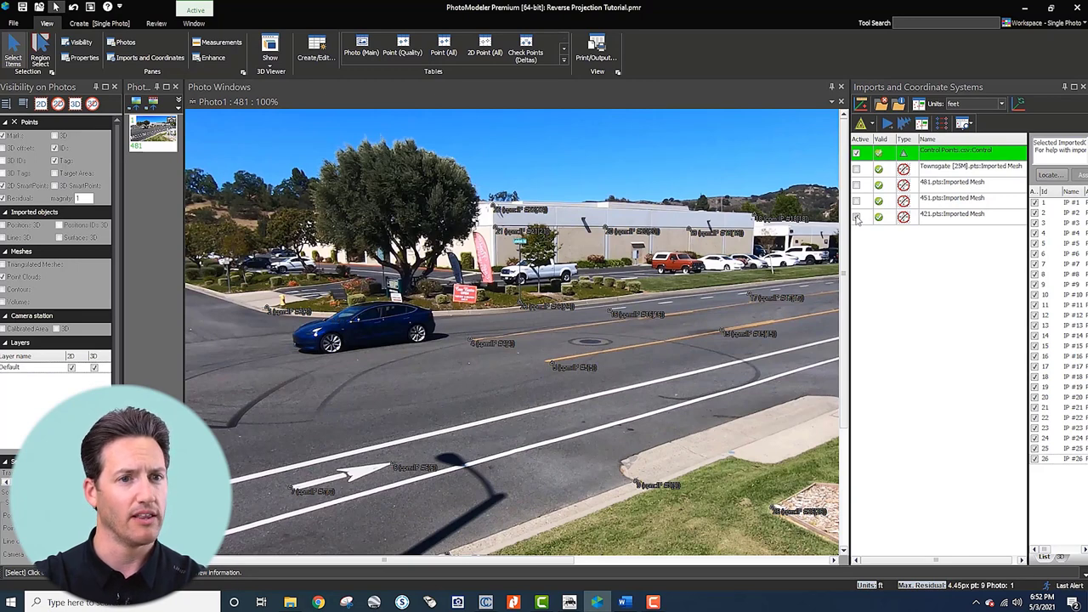
{"action": "left_click", "coordinate": [952, 194]}
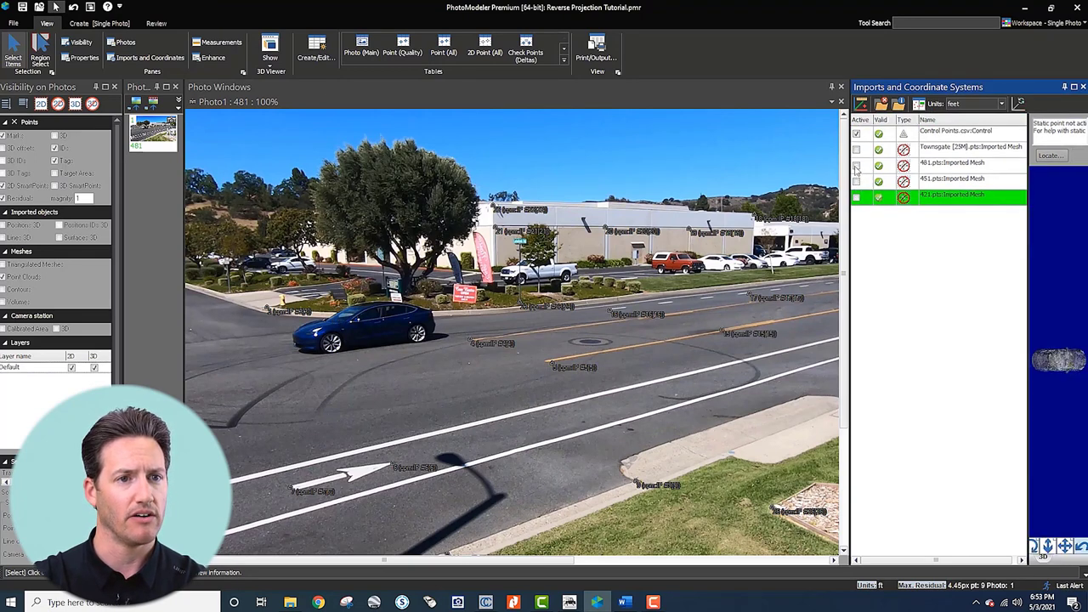
{"action": "left_click", "coordinate": [856, 164]}
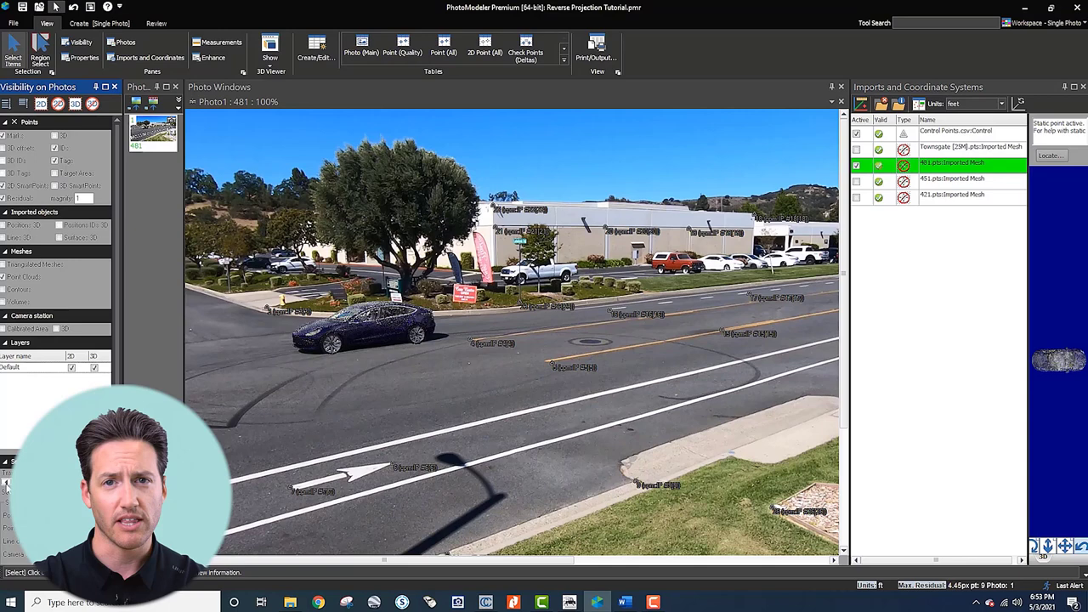
{"action": "scroll", "scroll_direction": "down", "scroll_amount": 3}
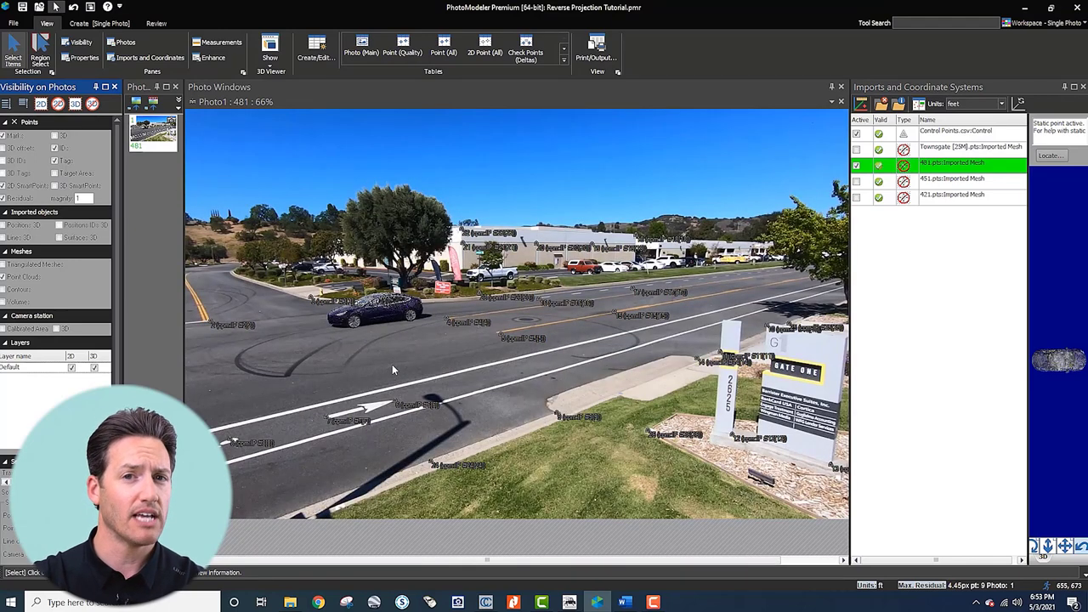
{"action": "mouse_move", "coordinate": [406, 357]}
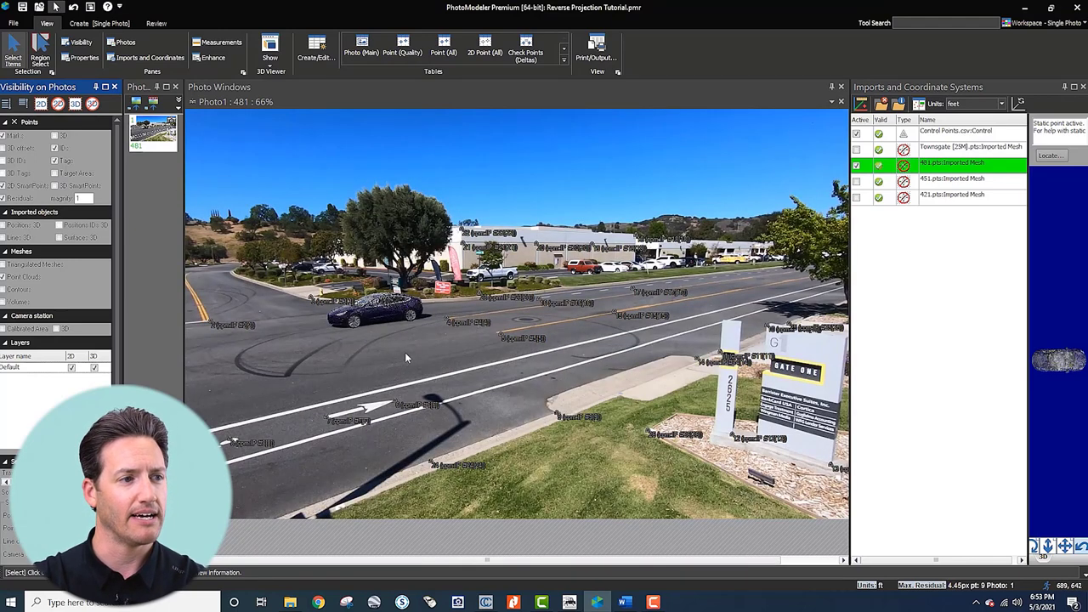
{"action": "mouse_move", "coordinate": [415, 352]}
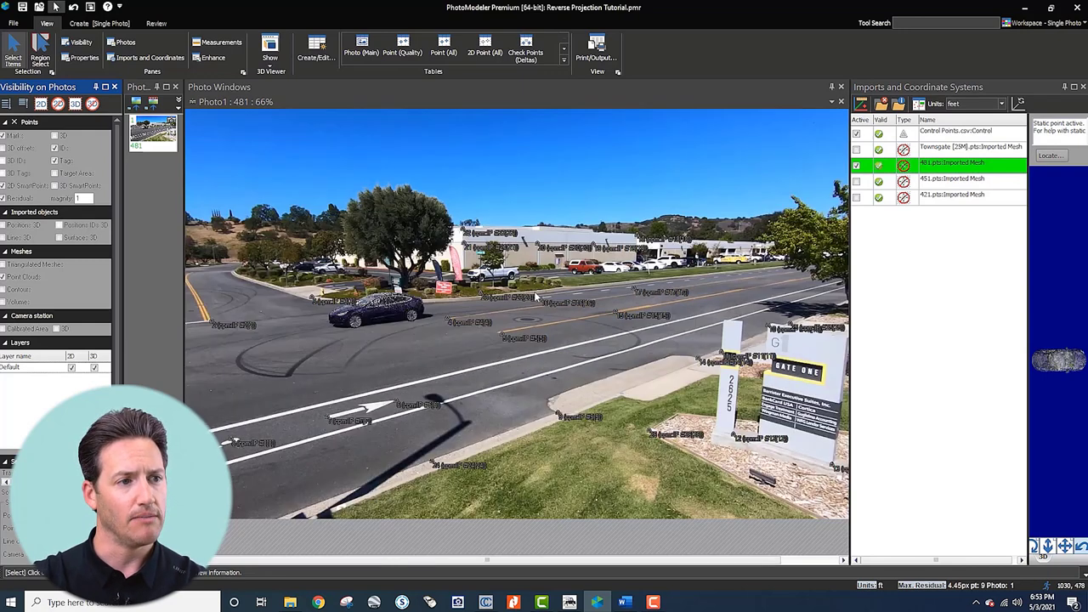
{"action": "scroll", "scroll_direction": "up", "scroll_amount": 3}
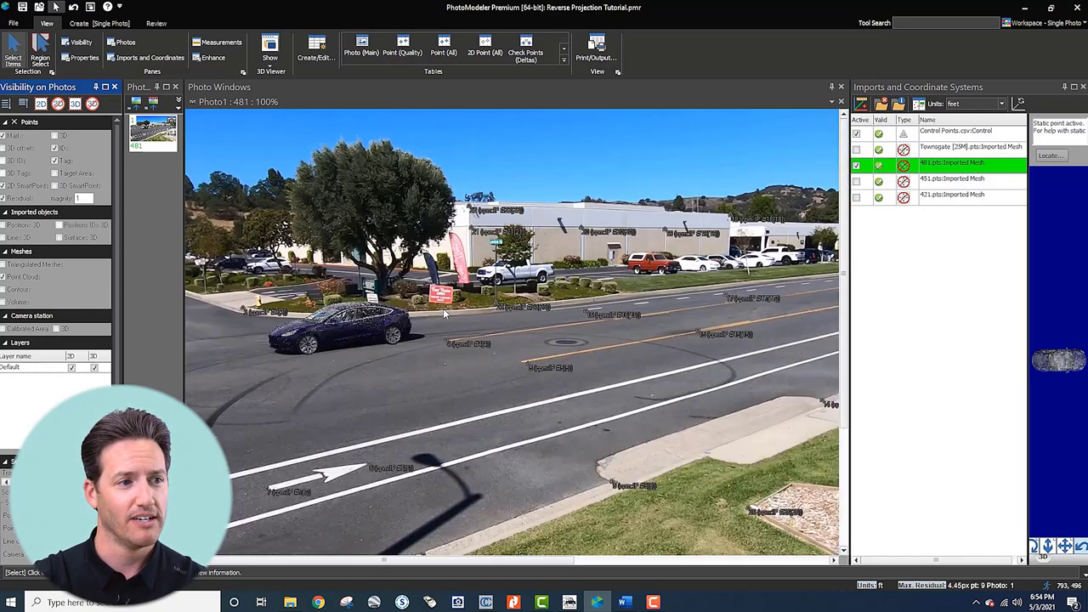
{"action": "mouse_move", "coordinate": [452, 319]}
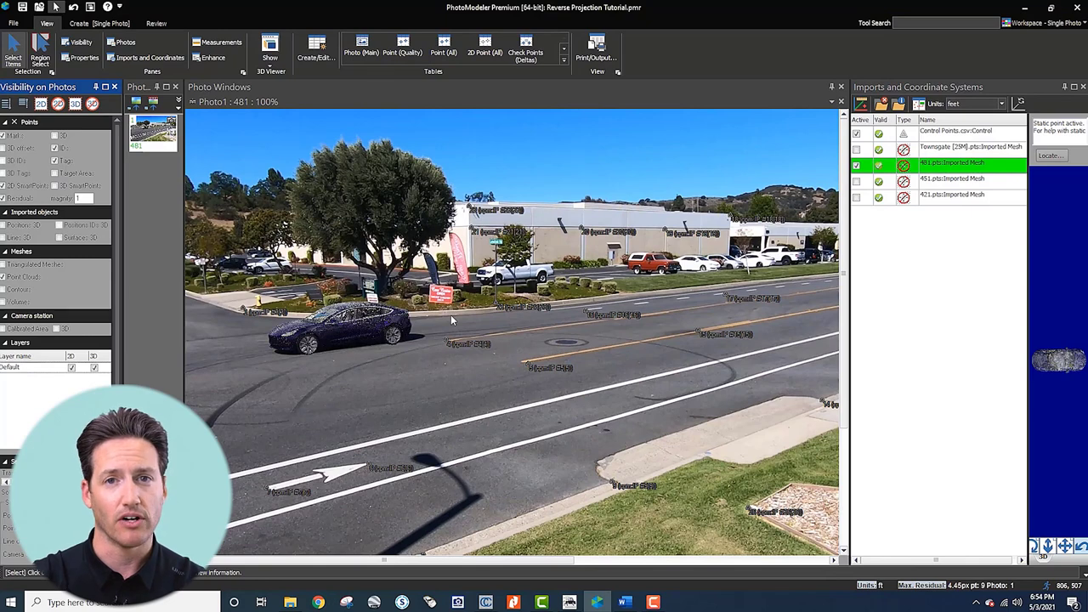
{"action": "mouse_move", "coordinate": [479, 315]}
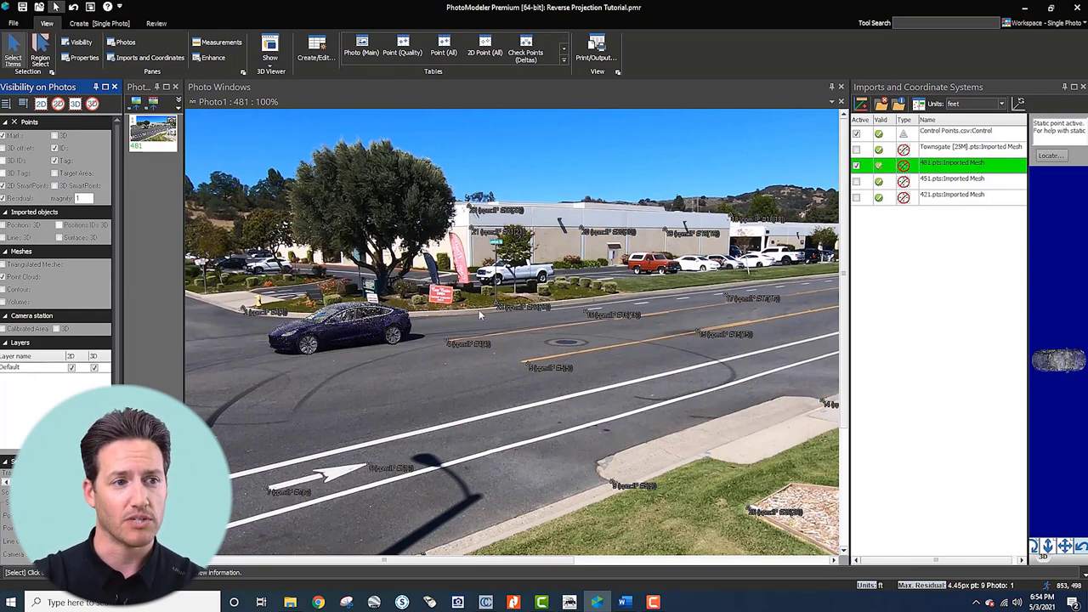
{"action": "mouse_move", "coordinate": [486, 319]}
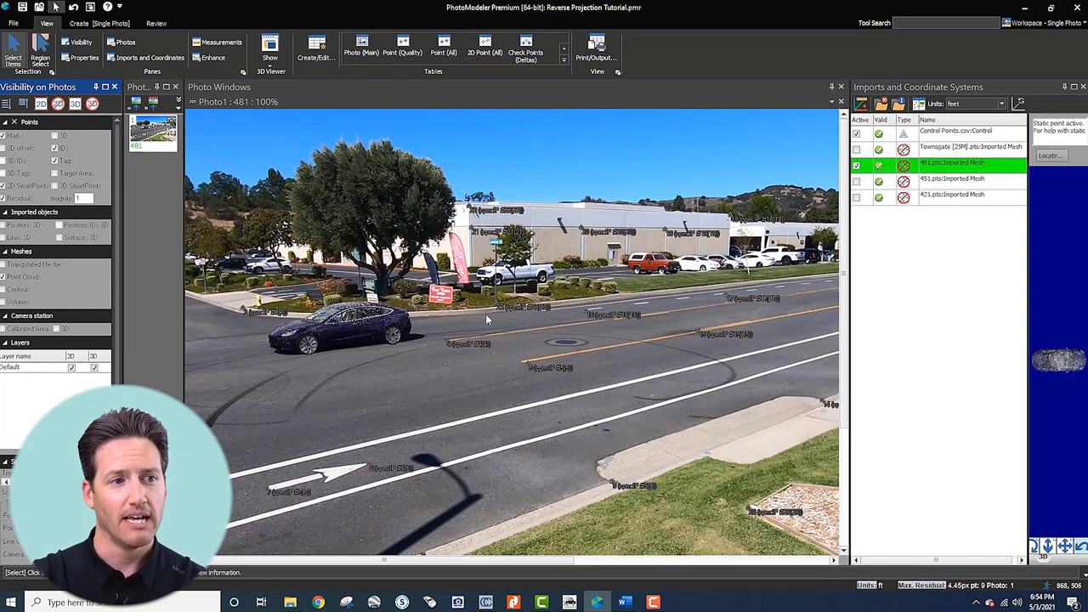